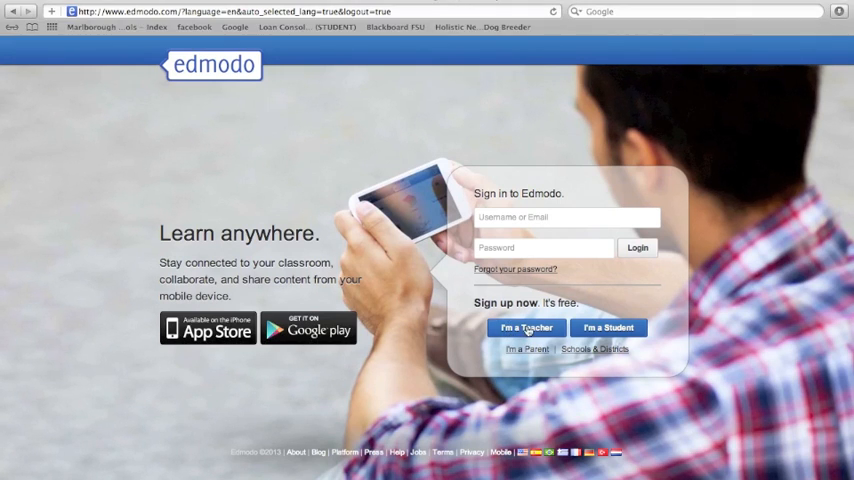
- Start a teacher sign-up and choose Mrs. as the title
click(527, 327)
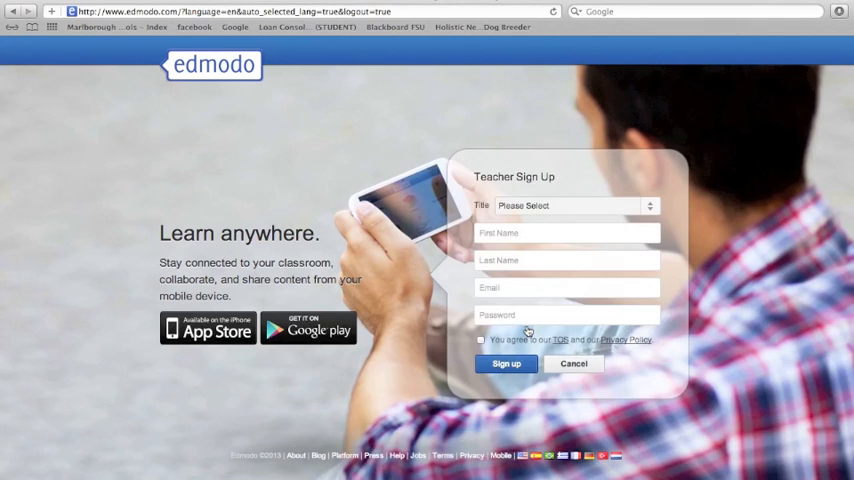
click(573, 206)
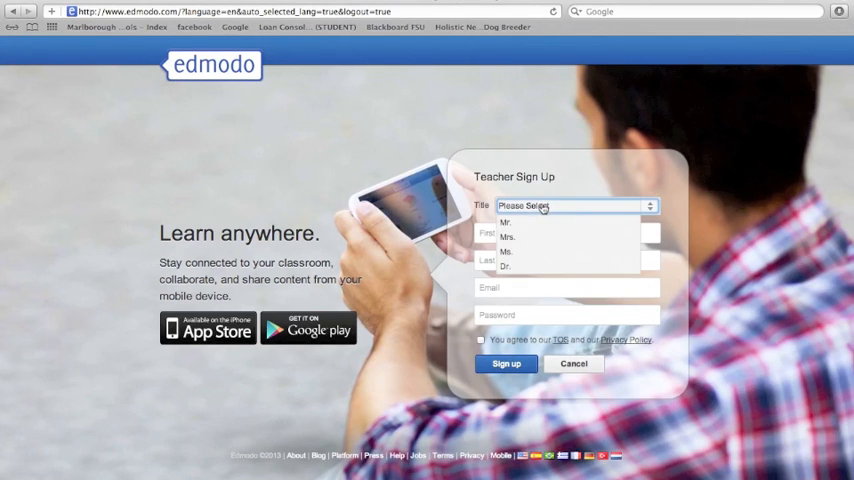
click(508, 237)
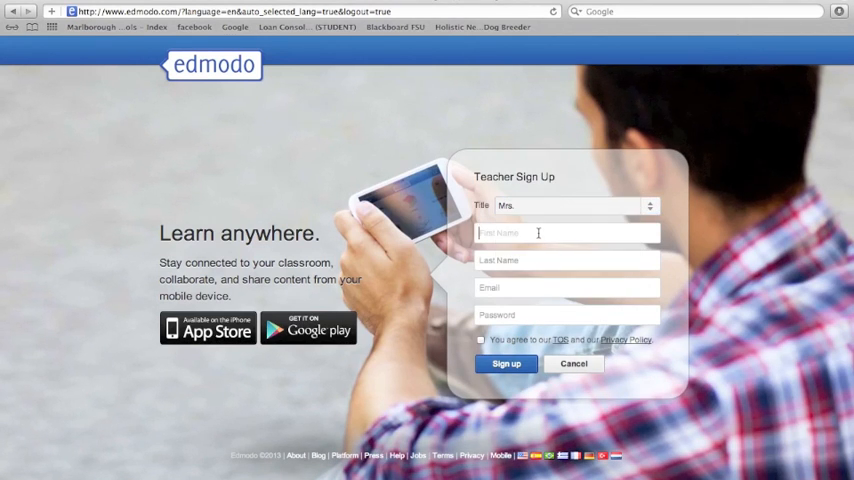
click(567, 233)
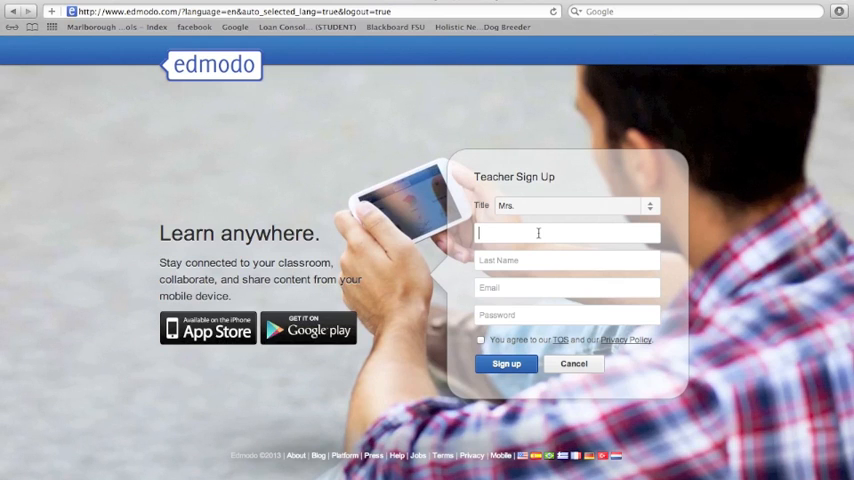
text(Sa)
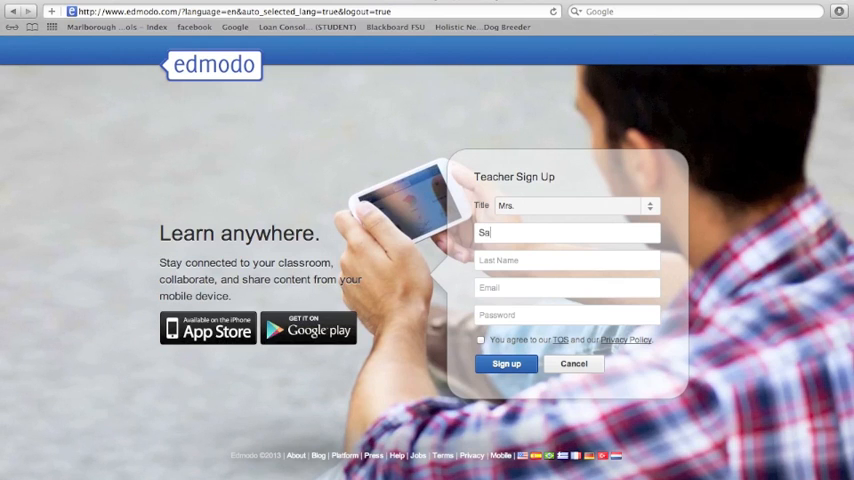
text(lly)
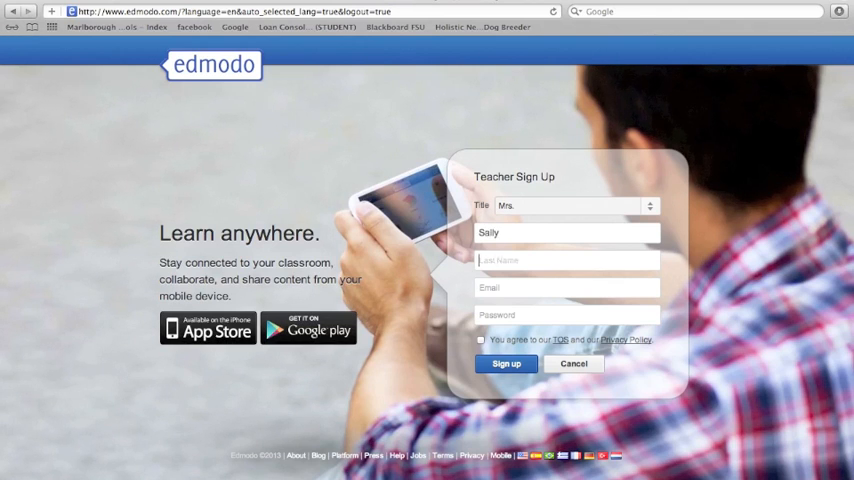
text(Sample)
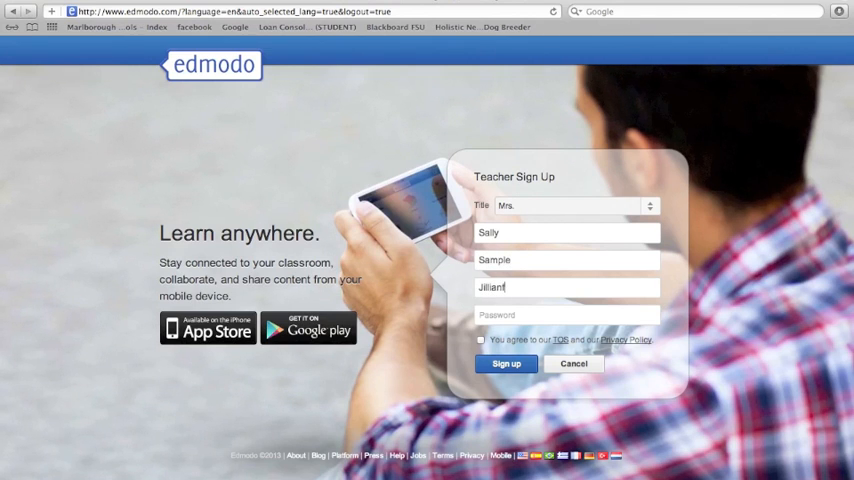
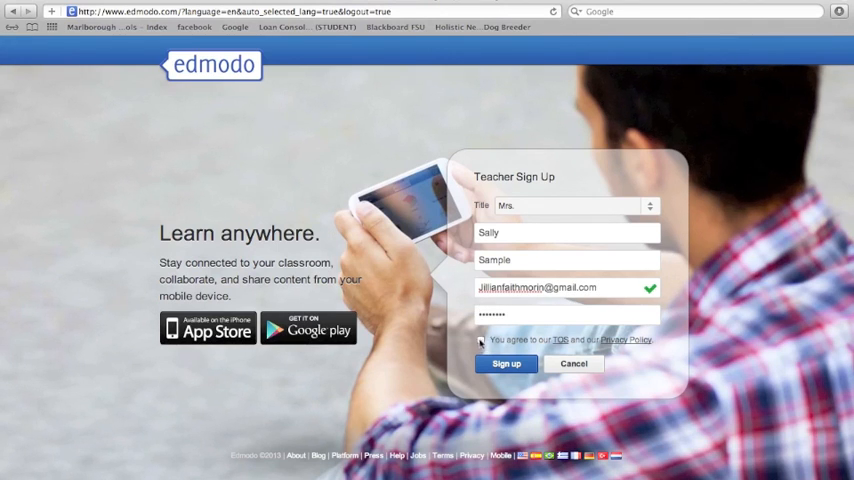
click(506, 363)
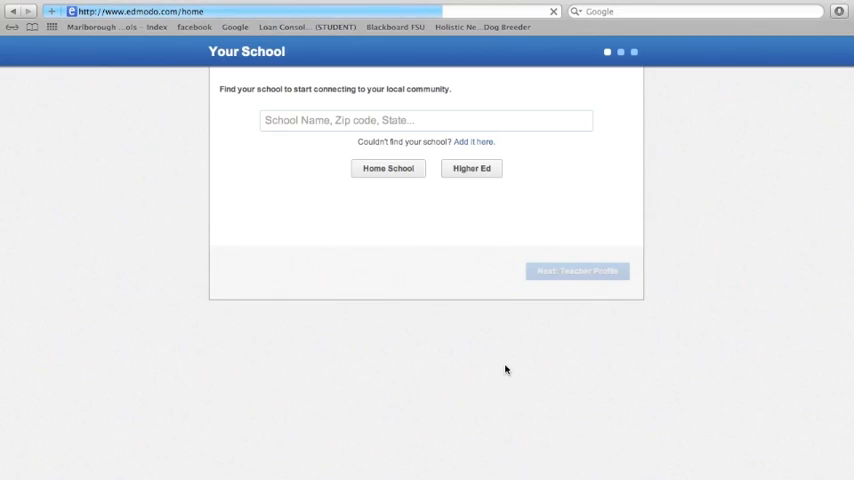
- Find Charles W. Whitcomb School by zip code 01752 and continue to the teacher profile
click(426, 120)
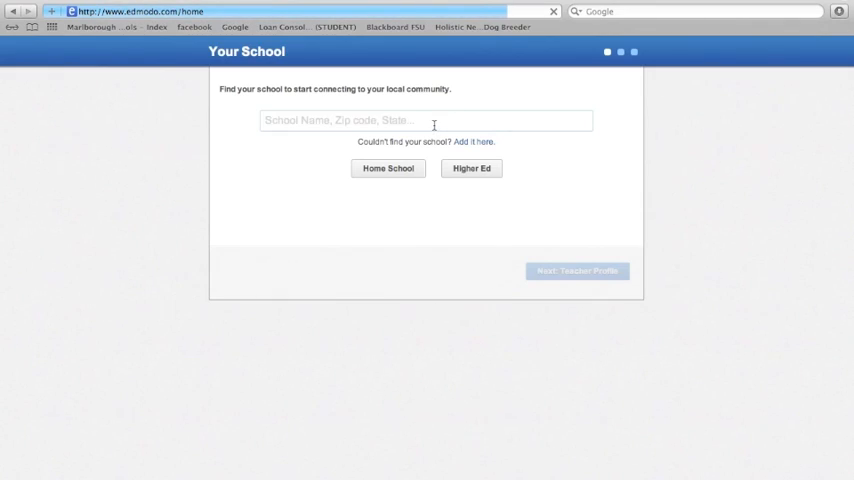
text(01752)
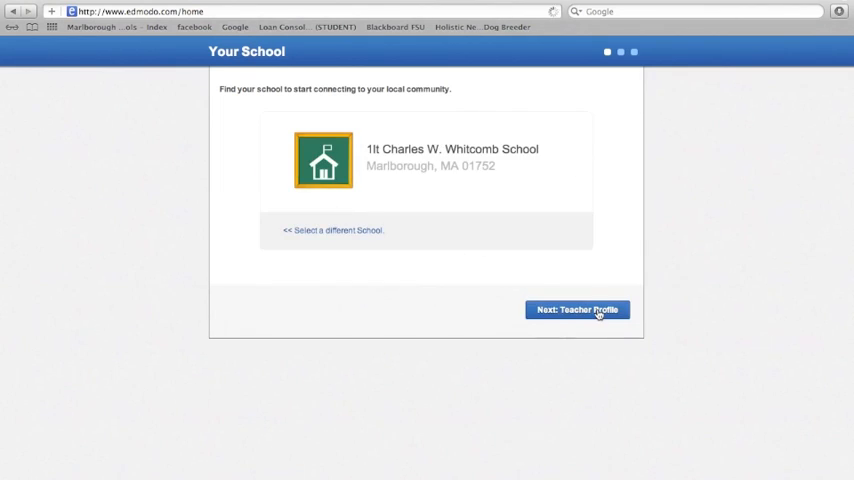
click(577, 309)
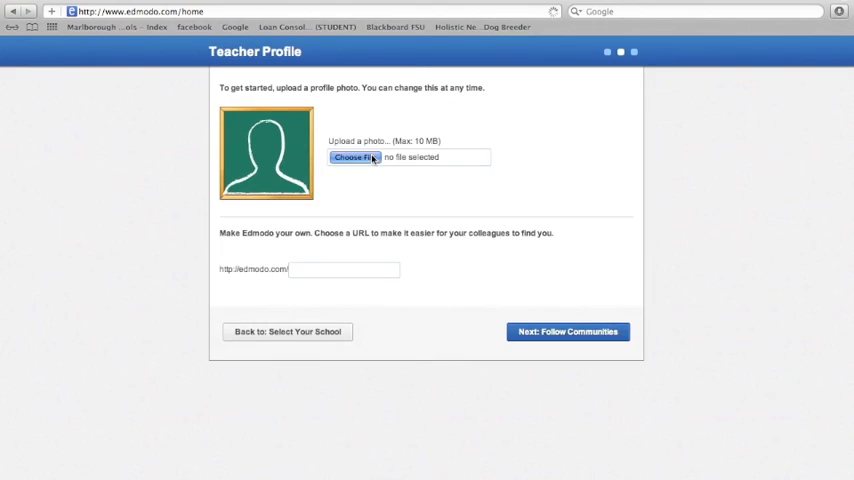
- Pick IMG_0332_2 from the Photos library as the profile picture
click(353, 157)
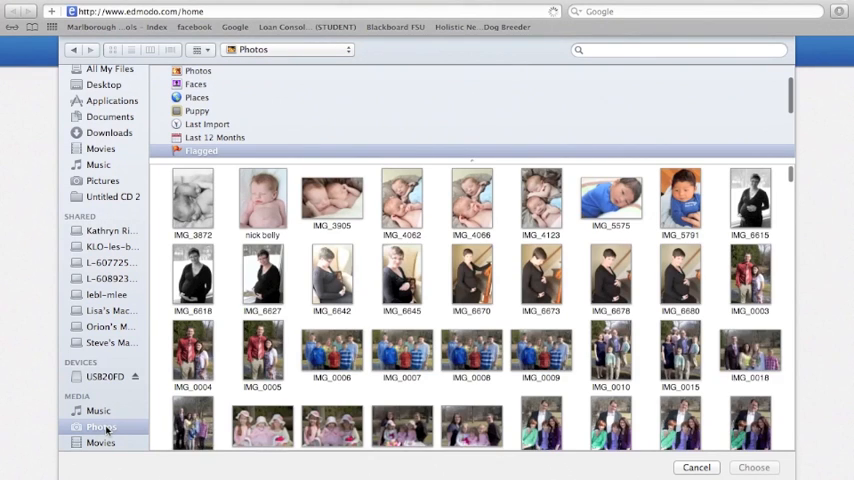
scroll(down, 3)
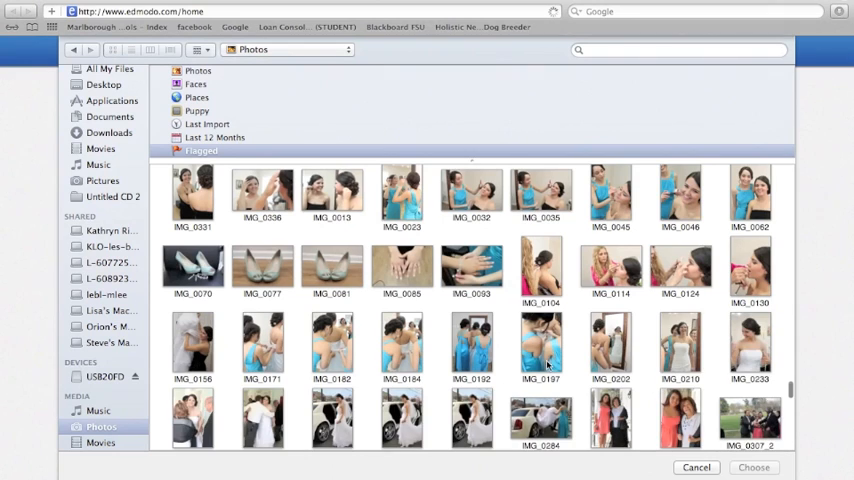
scroll(down, 3)
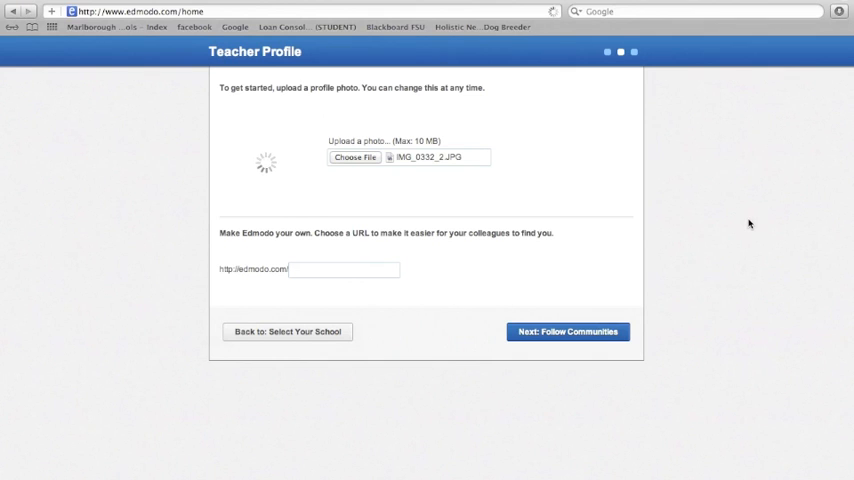
mouse_move(424, 283)
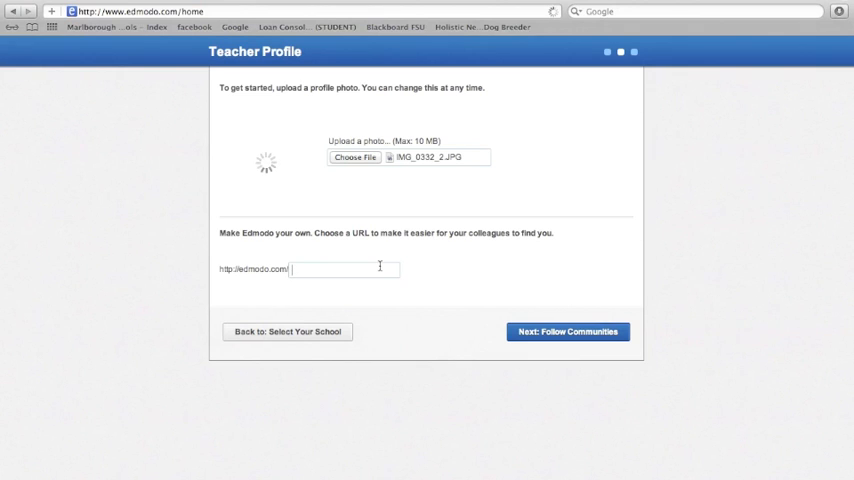
- Set the profile URL to SallySa and continue to the communities step
text(SallySample)
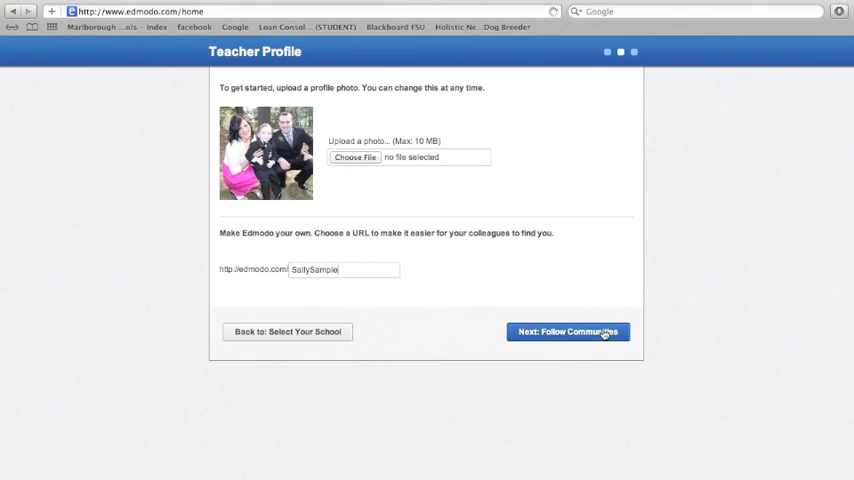
click(568, 331)
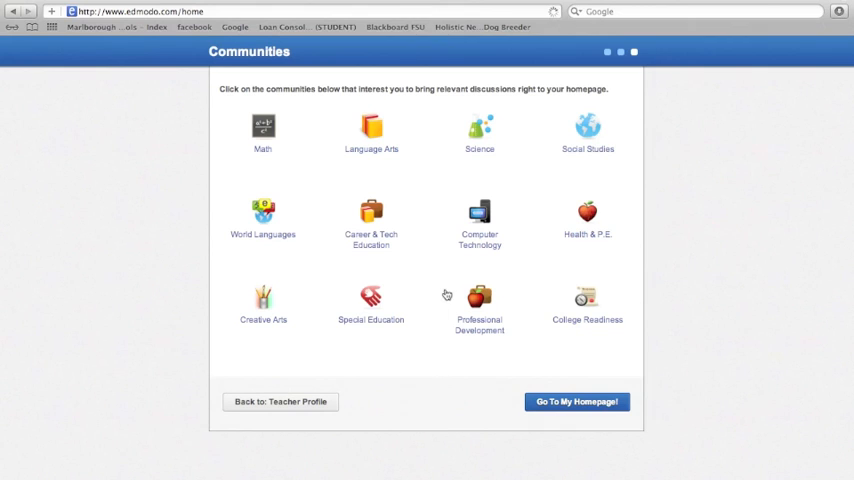
mouse_move(453, 272)
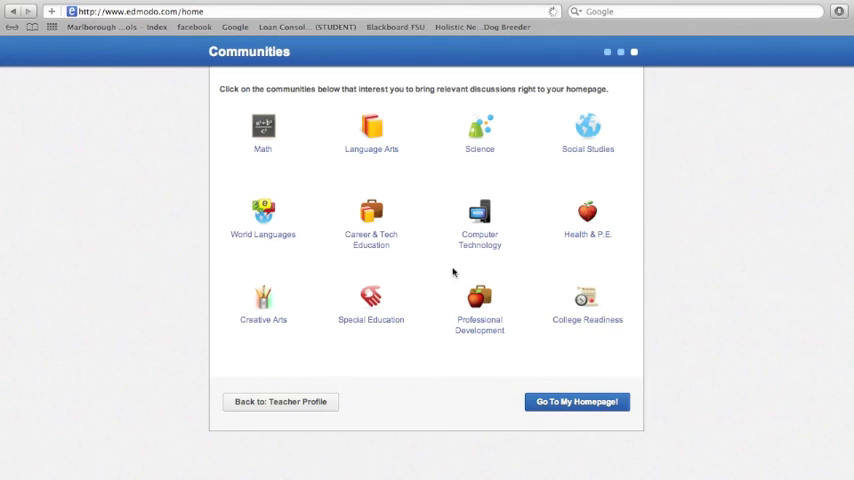
mouse_move(303, 199)
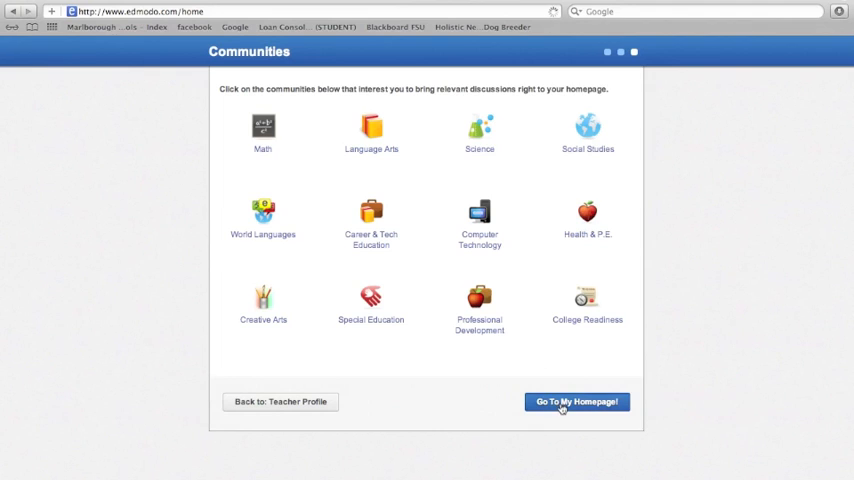
- Skip communities and go to the teacher homepage
click(577, 401)
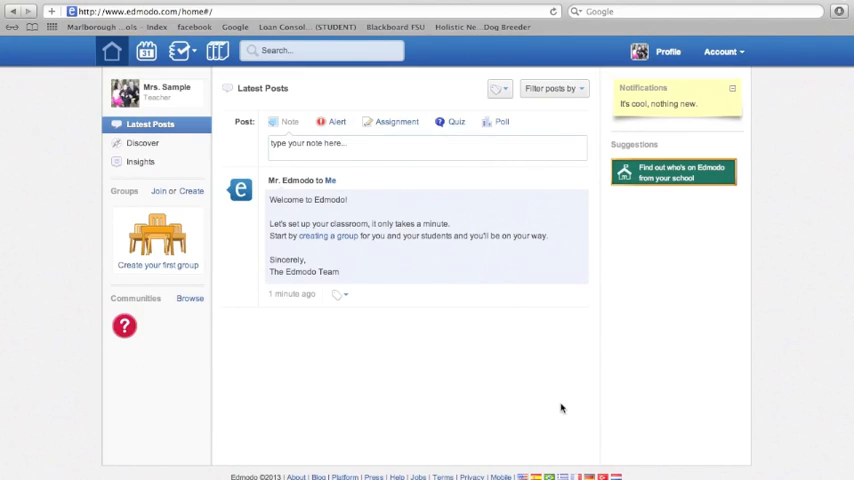
mouse_move(378, 396)
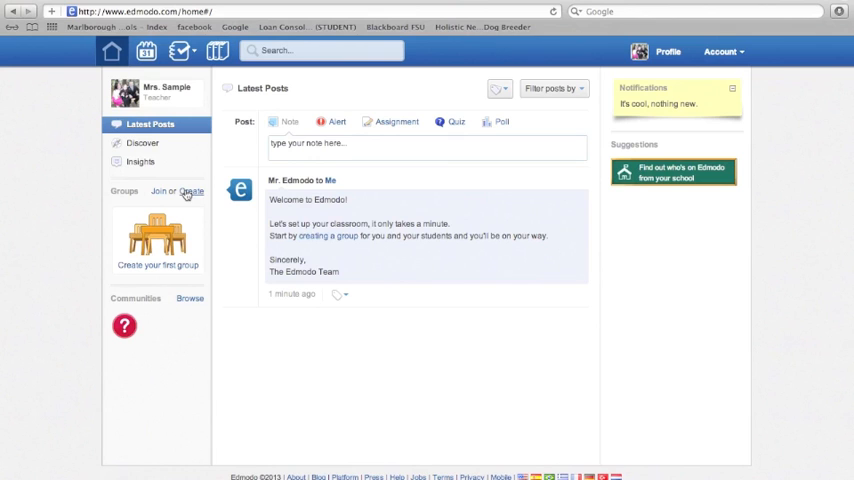
- Open Create Group from the Groups sidebar section
click(190, 191)
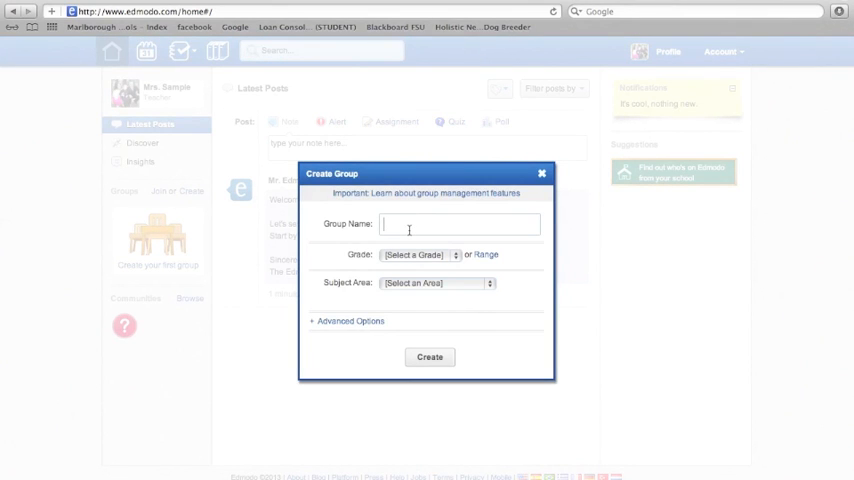
- Name the group ELD1 and set its grade range to 9th through 12th
text(EL)
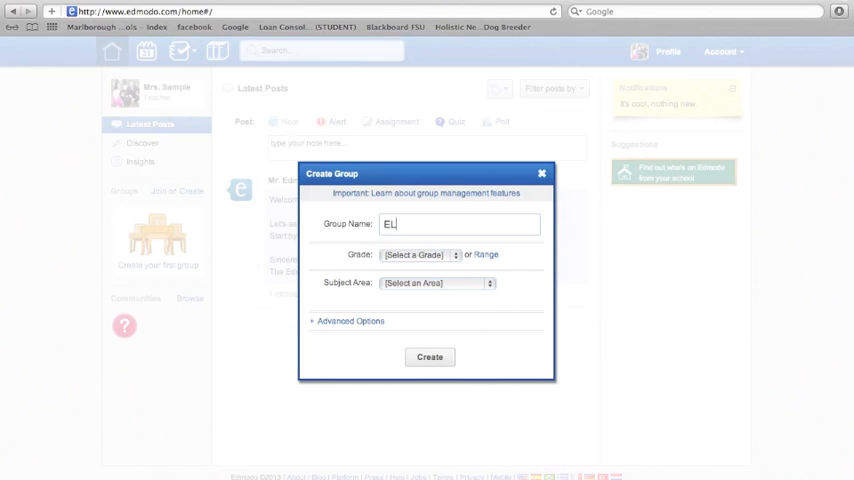
text(D1)
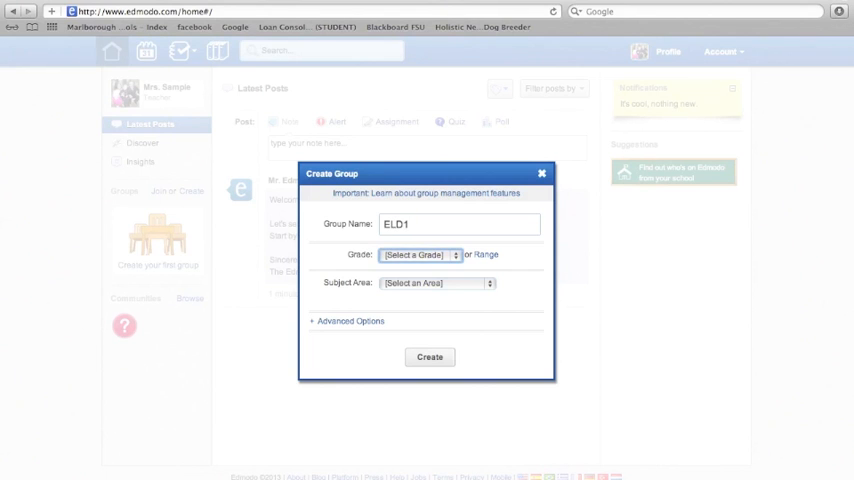
click(420, 255)
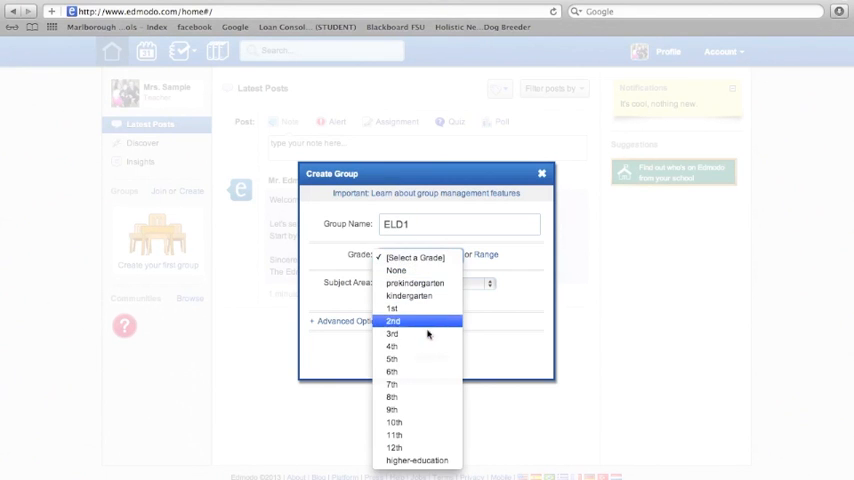
mouse_move(419, 410)
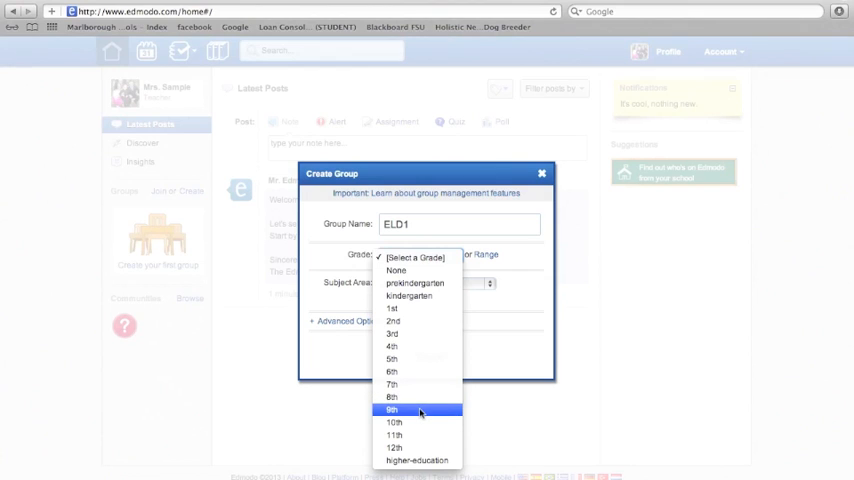
click(391, 409)
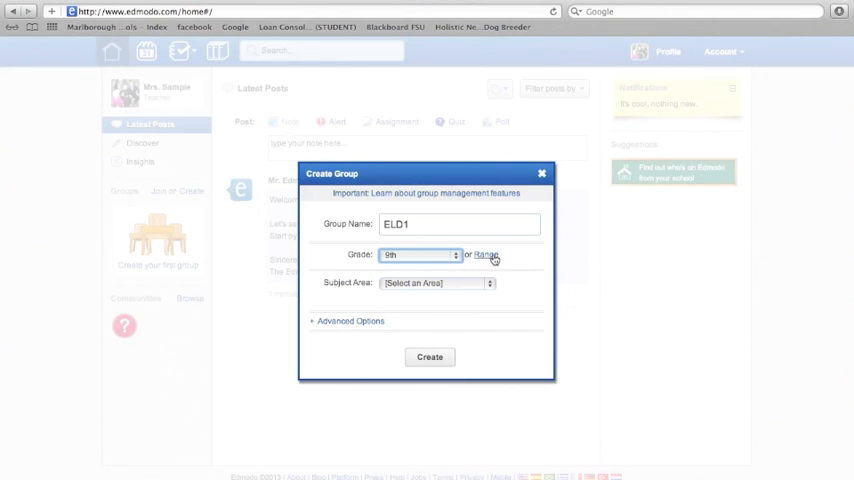
click(485, 255)
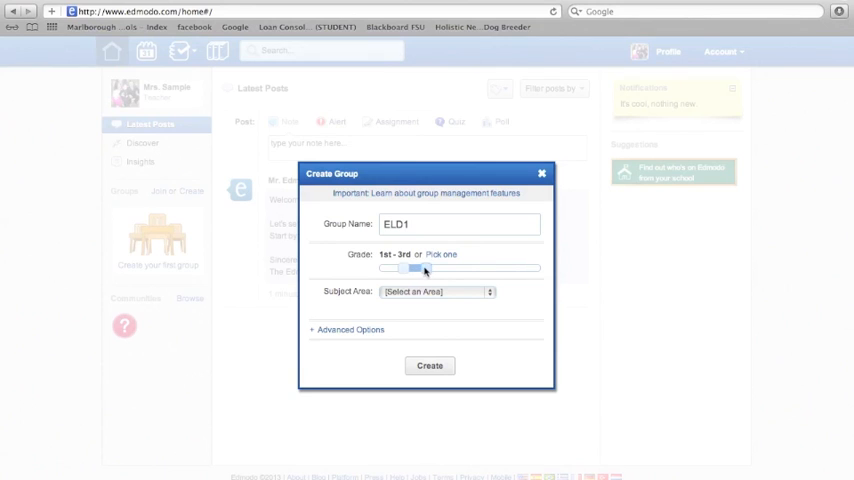
drag(418, 269, 518, 269)
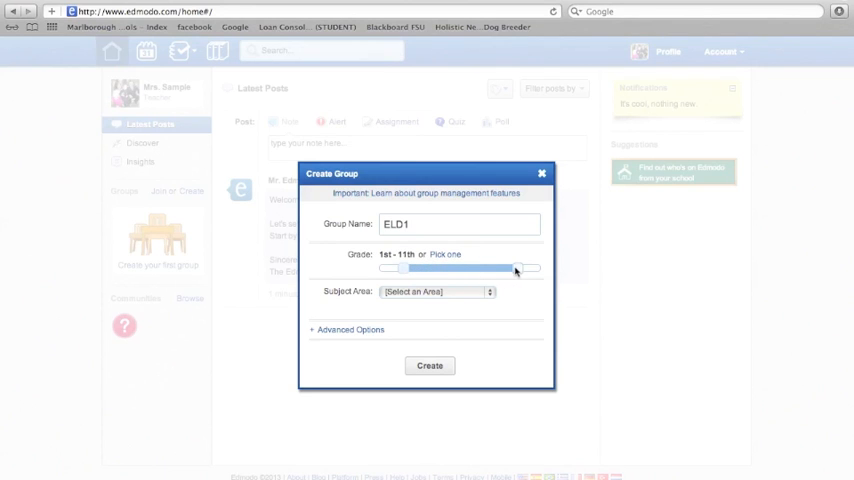
drag(515, 269, 390, 269)
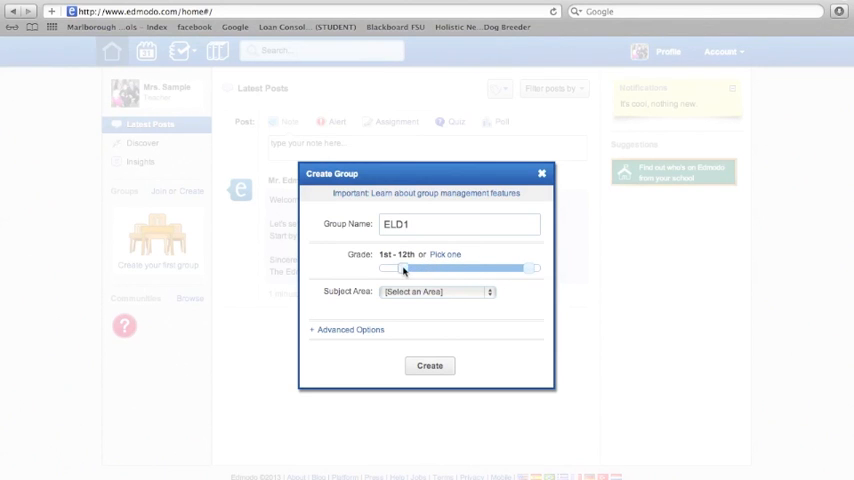
drag(390, 268, 490, 268)
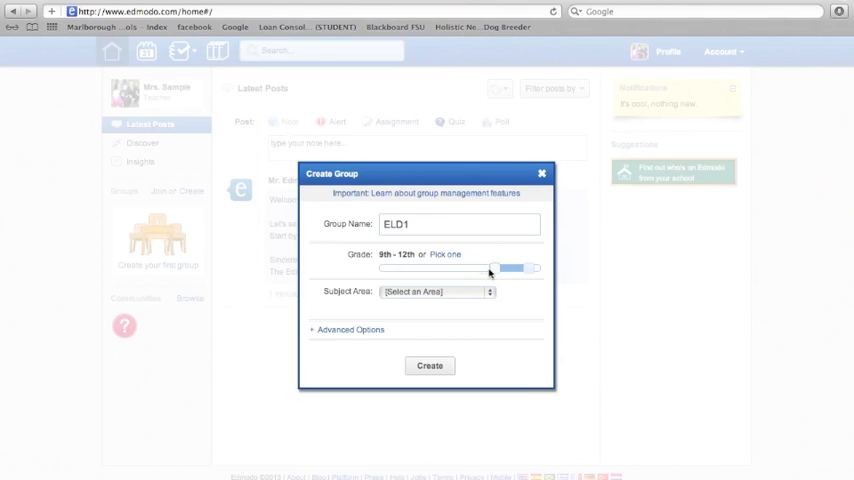
- Choose Language Arts as subject area and ESL as subject, then create the group
click(437, 291)
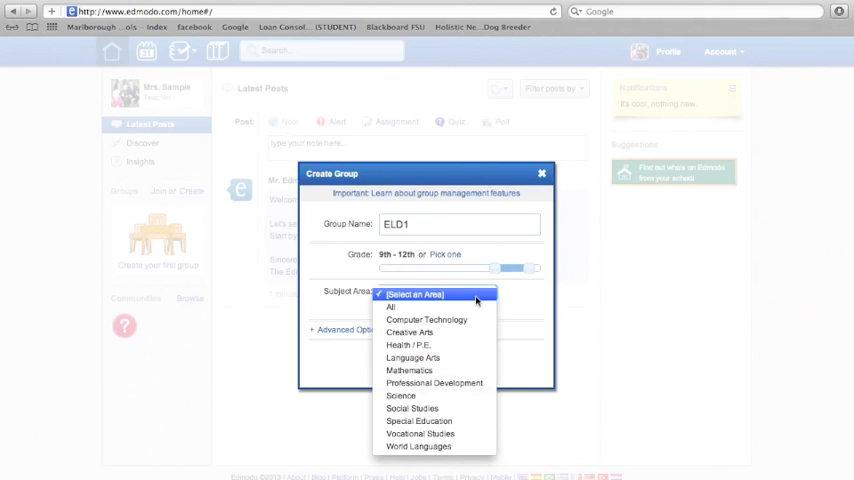
mouse_move(427, 319)
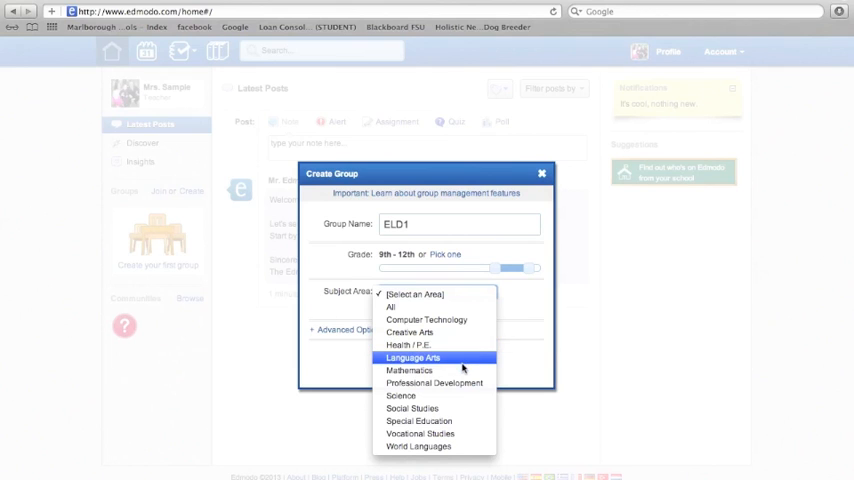
mouse_move(430, 446)
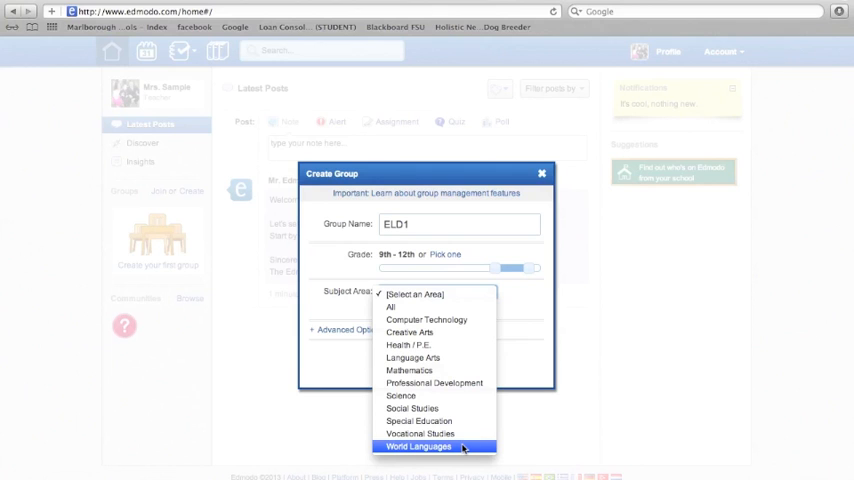
click(412, 357)
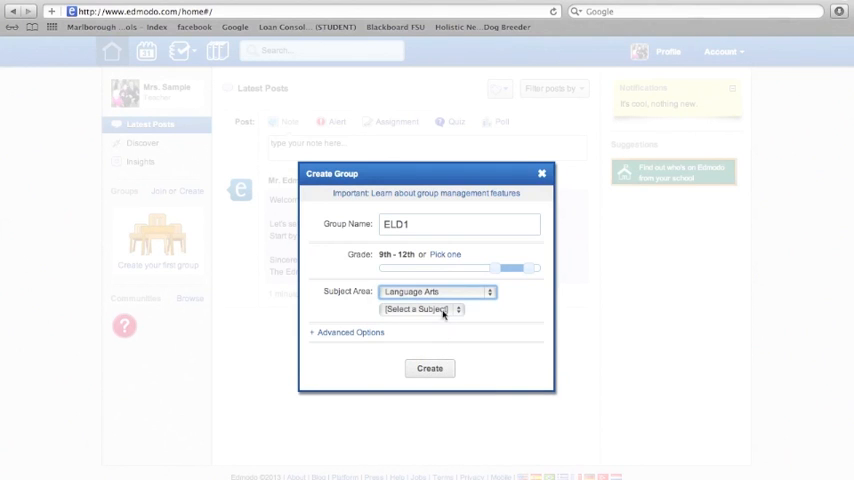
click(420, 309)
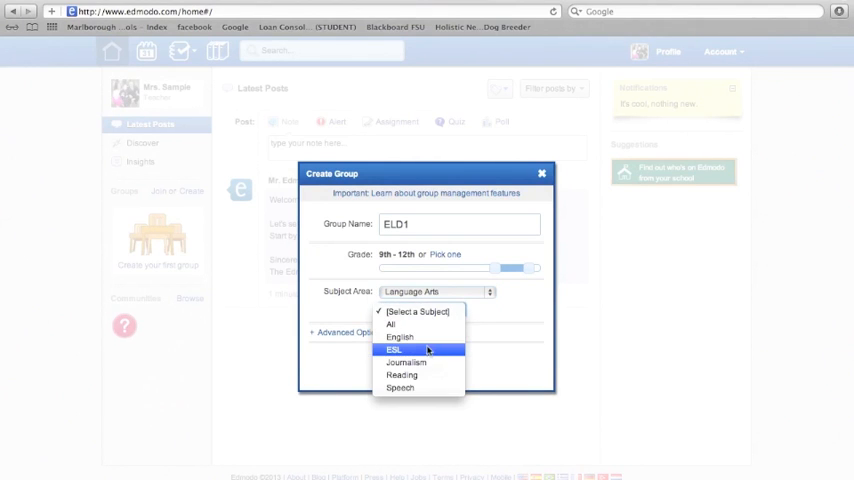
click(394, 349)
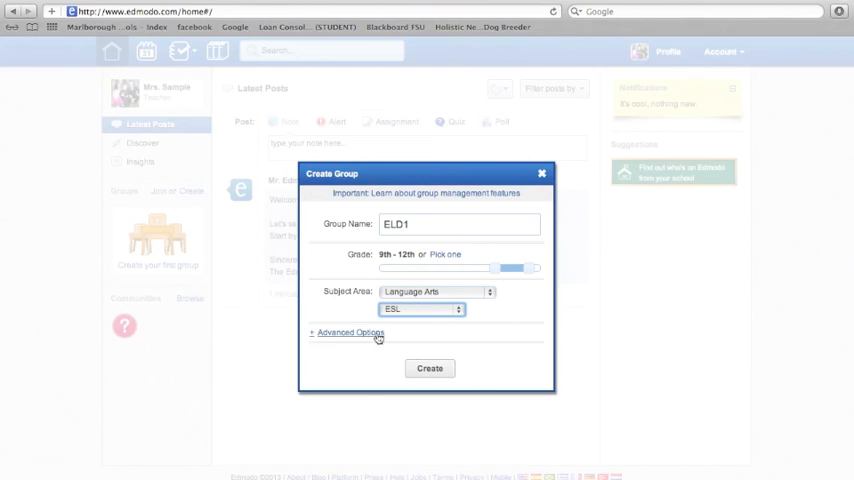
click(429, 368)
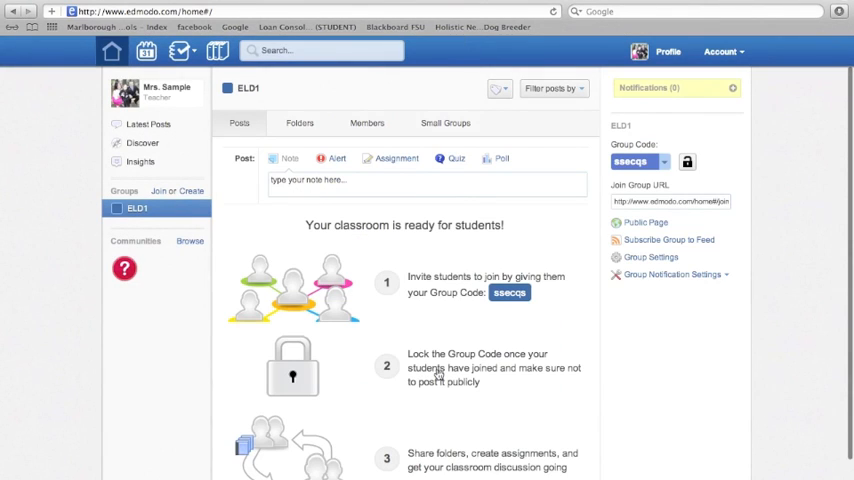
mouse_move(420, 208)
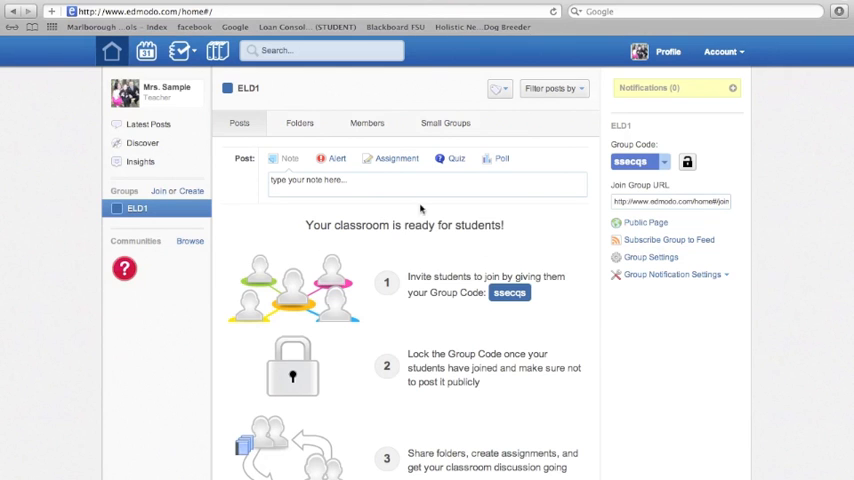
mouse_move(478, 316)
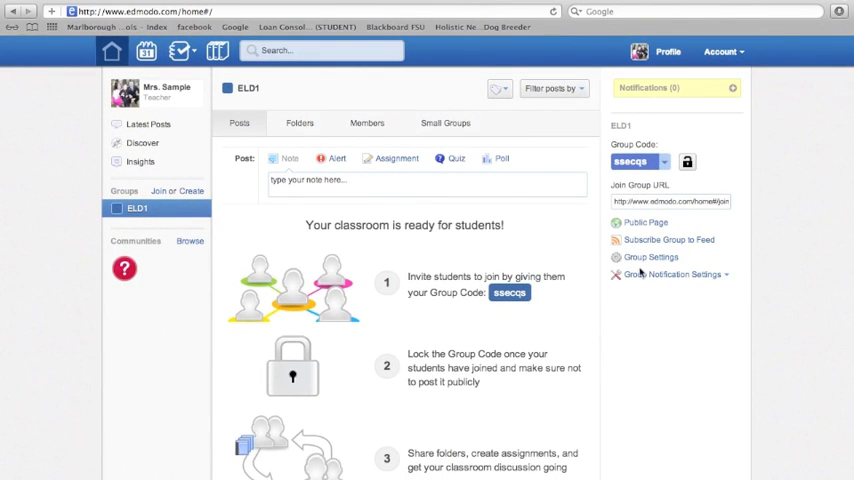
mouse_move(651, 258)
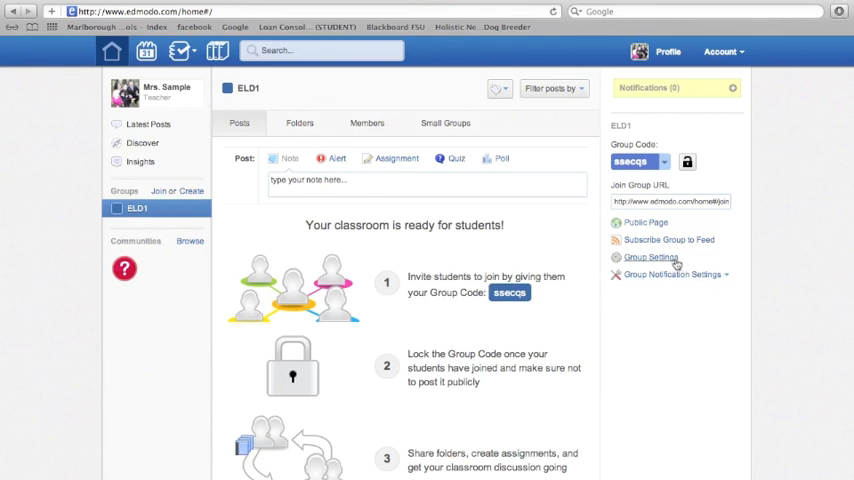
- Turn on Moderate all Posts and Replies in ELD1's advanced settings and save
click(650, 257)
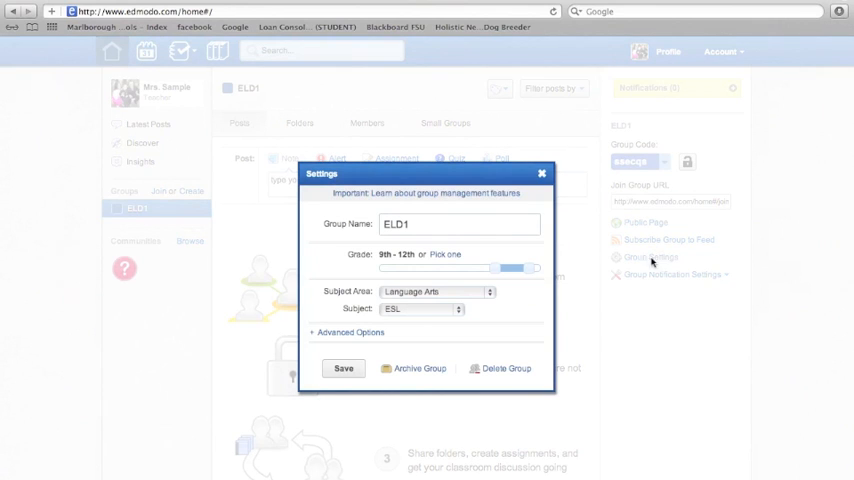
click(351, 332)
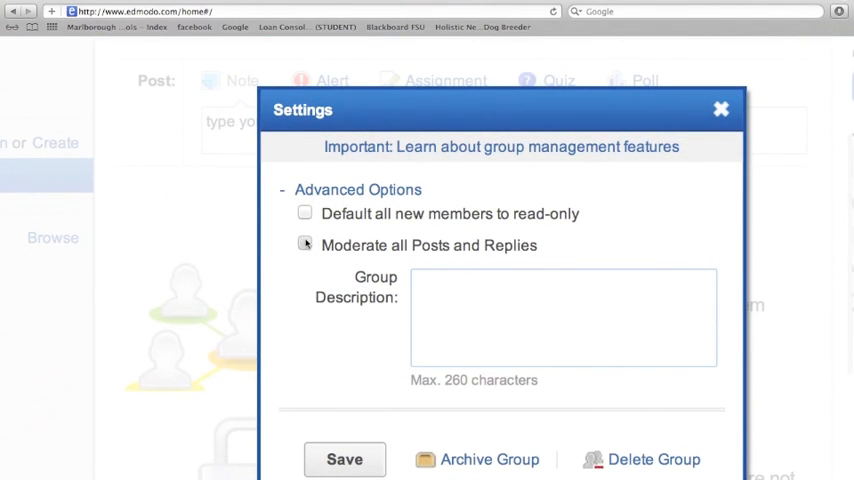
click(304, 245)
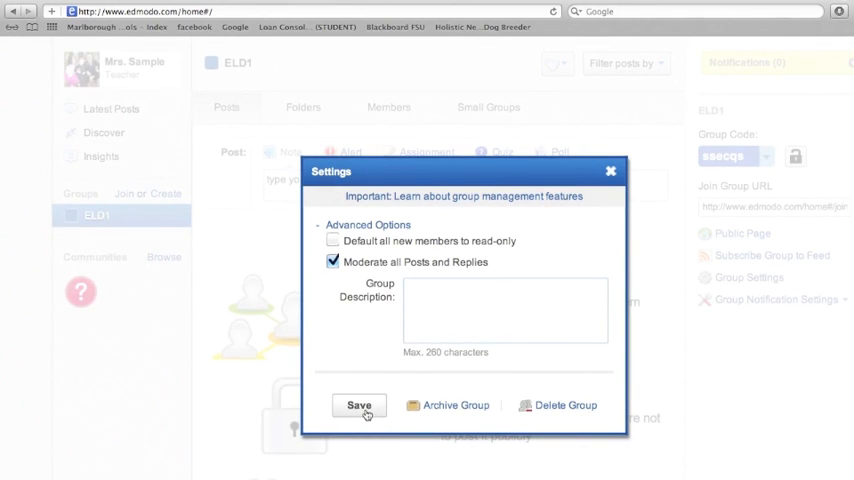
click(358, 405)
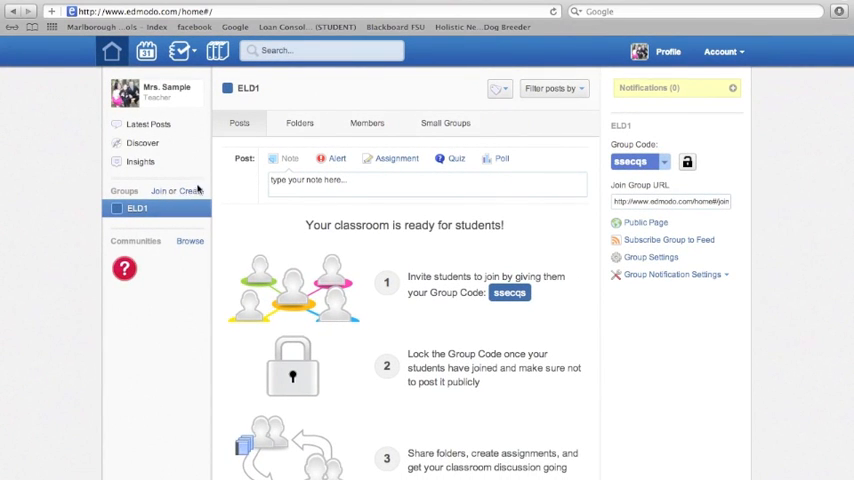
mouse_move(300, 123)
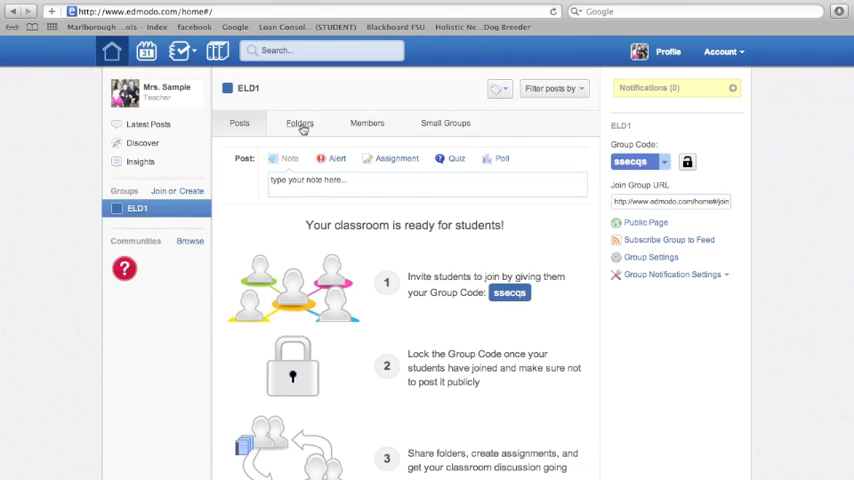
mouse_move(446, 127)
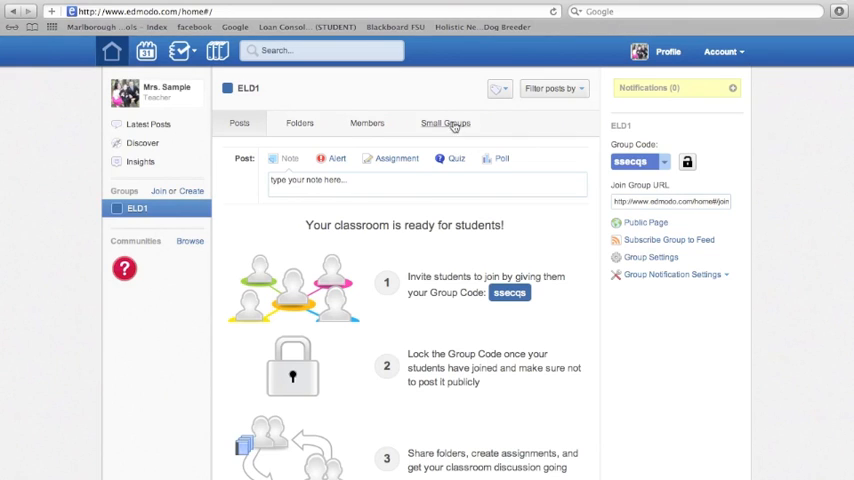
mouse_move(367, 125)
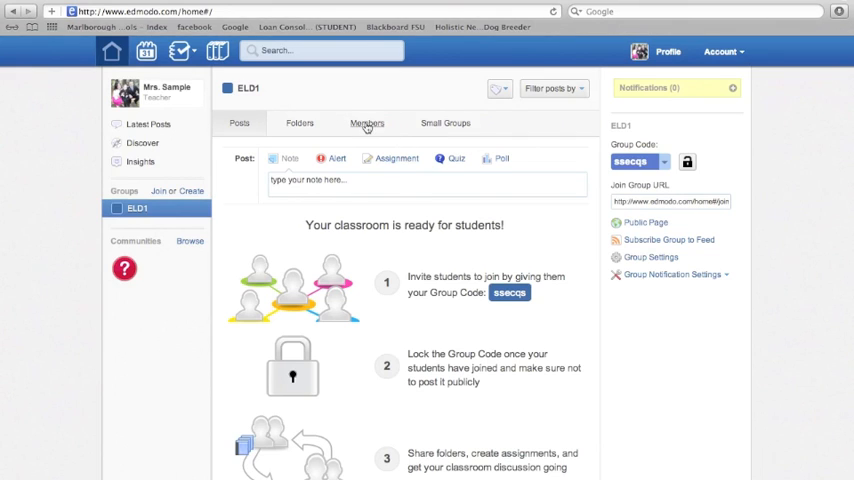
- Browse ELD1's Members and Small Groups tabs, then return to Posts
click(367, 123)
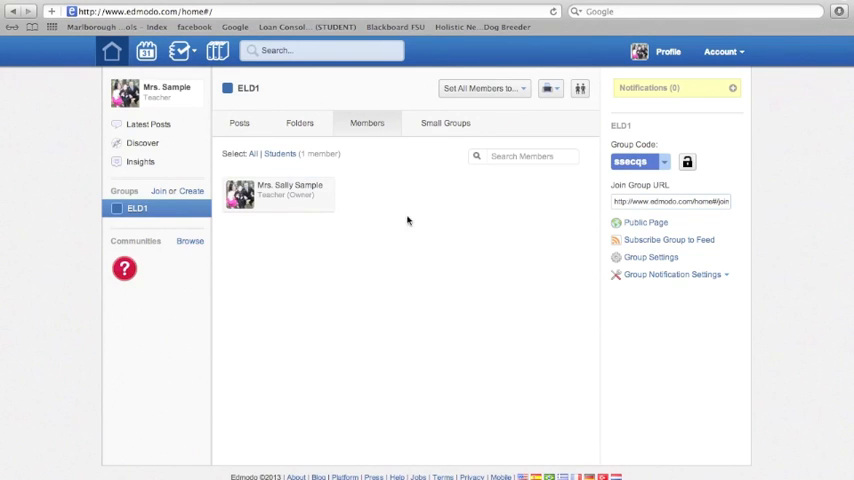
mouse_move(435, 166)
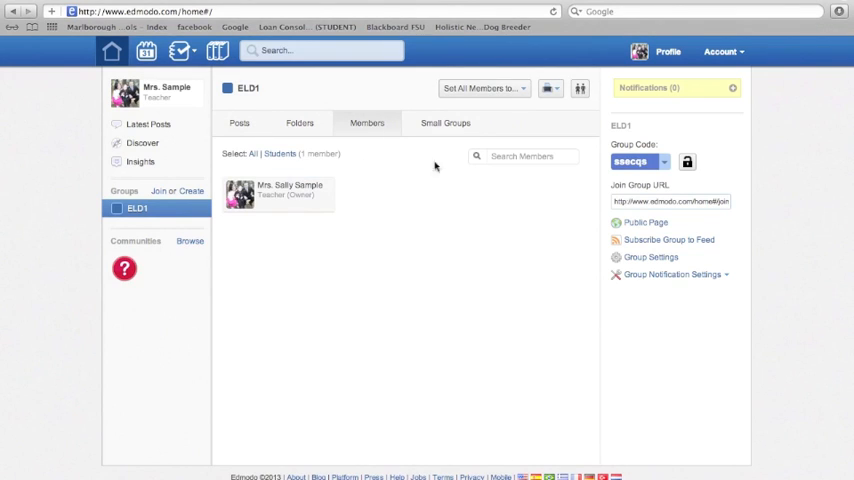
click(445, 123)
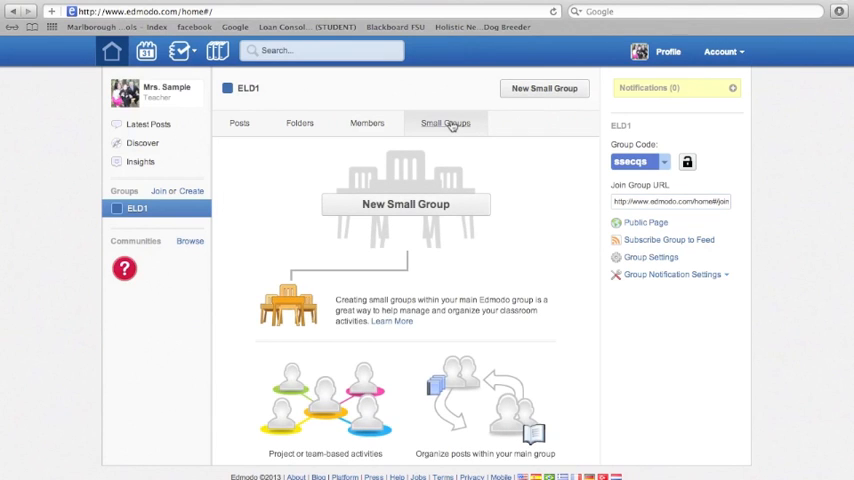
mouse_move(350, 123)
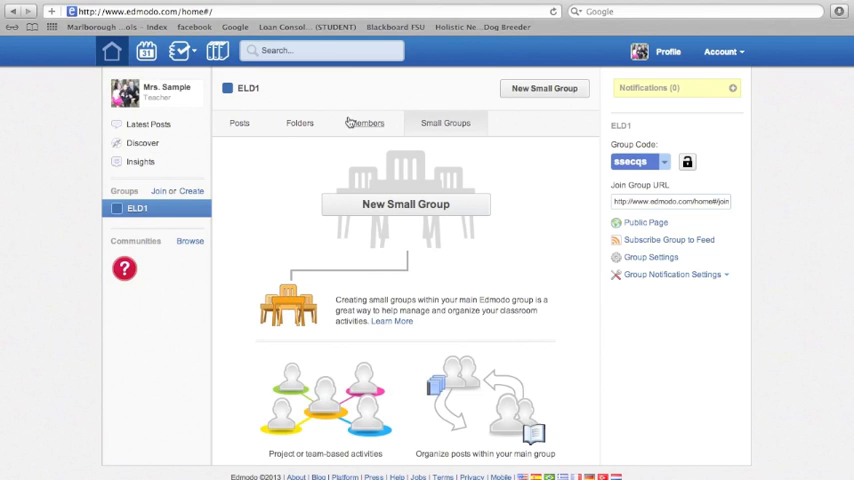
click(239, 123)
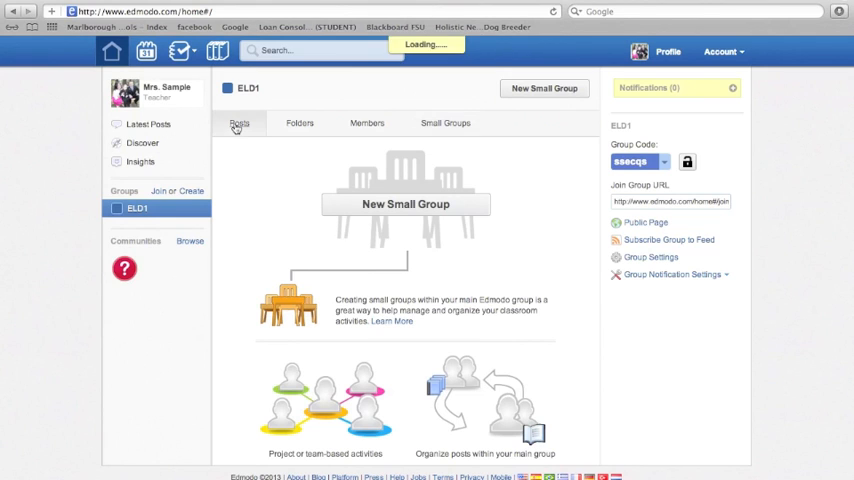
- Write the note 'Check out this website!' in the ELD1 note box
click(238, 123)
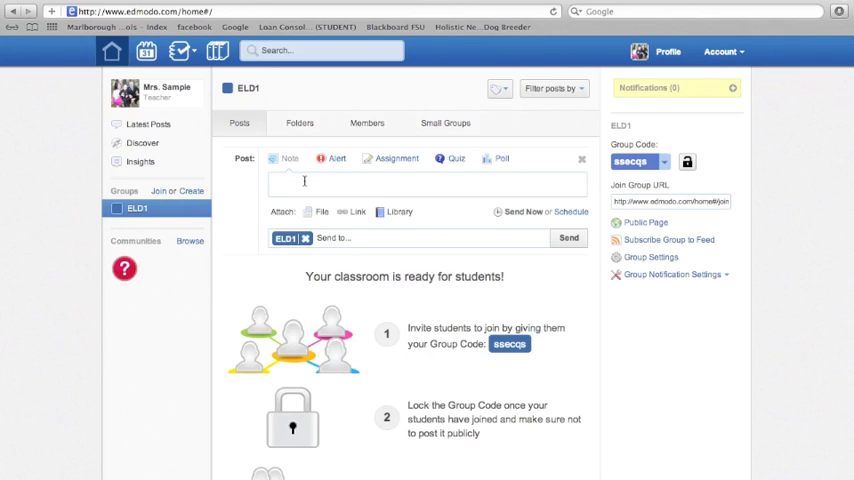
text(Check outh)
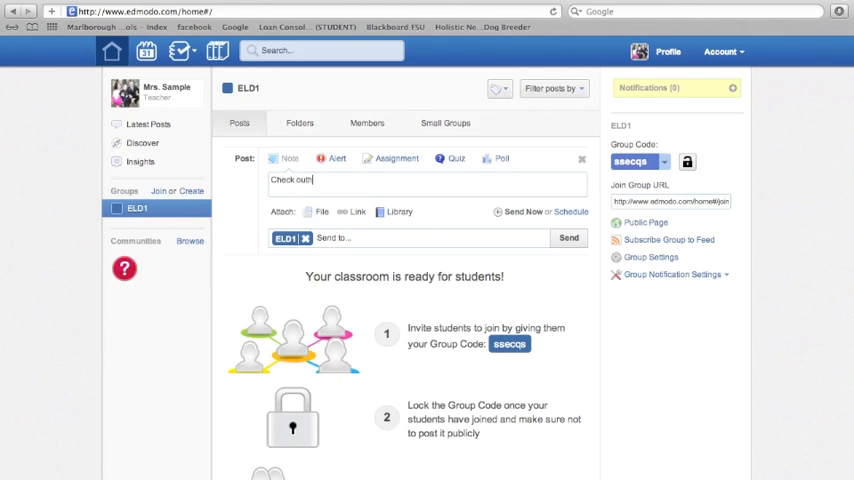
text(this w)
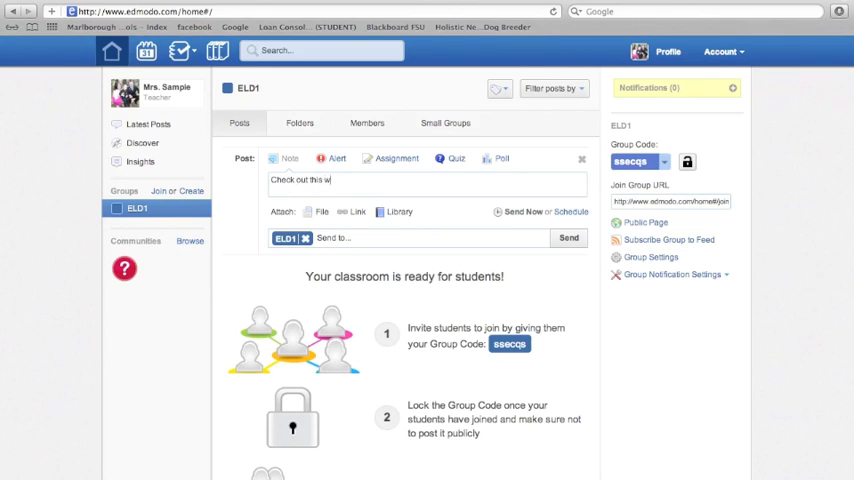
text(ebsite)
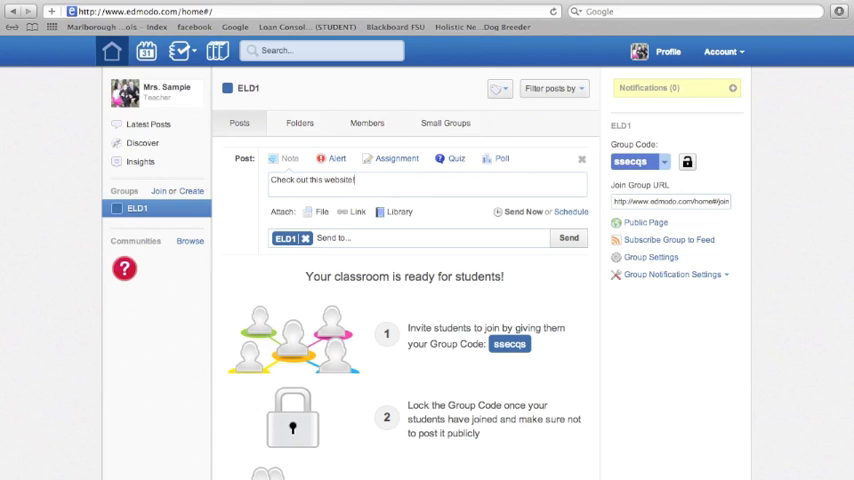
click(356, 211)
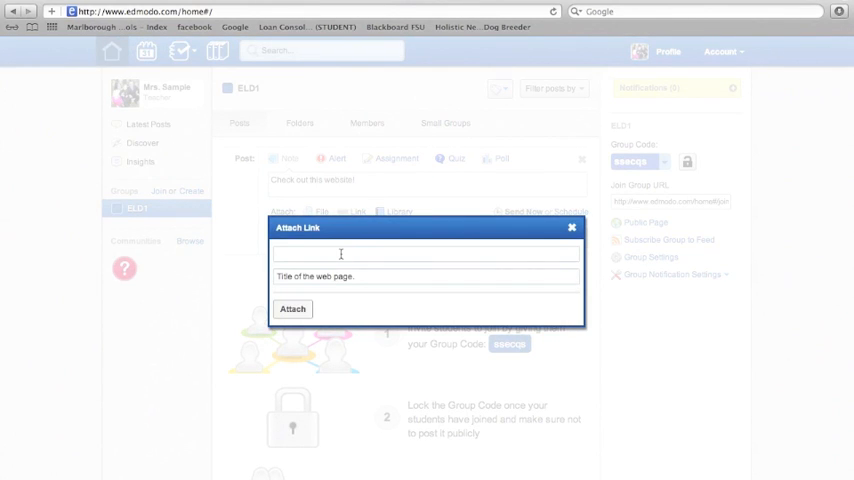
text(2)
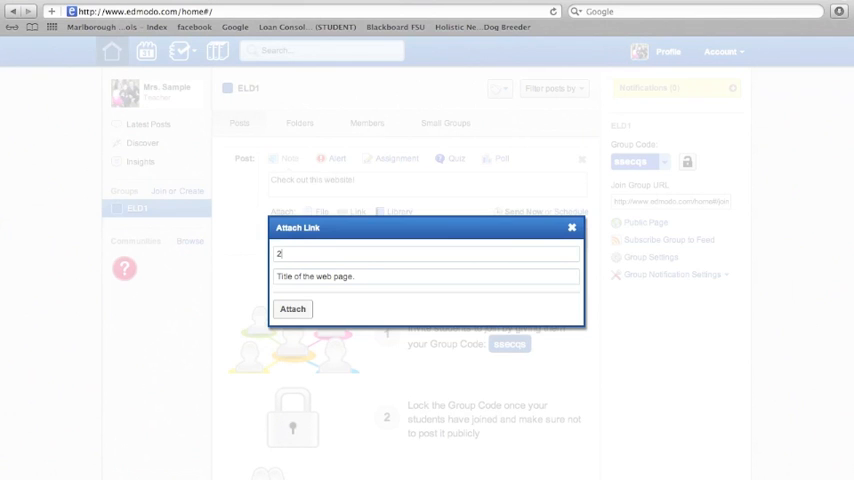
text(www.edmodo.com)
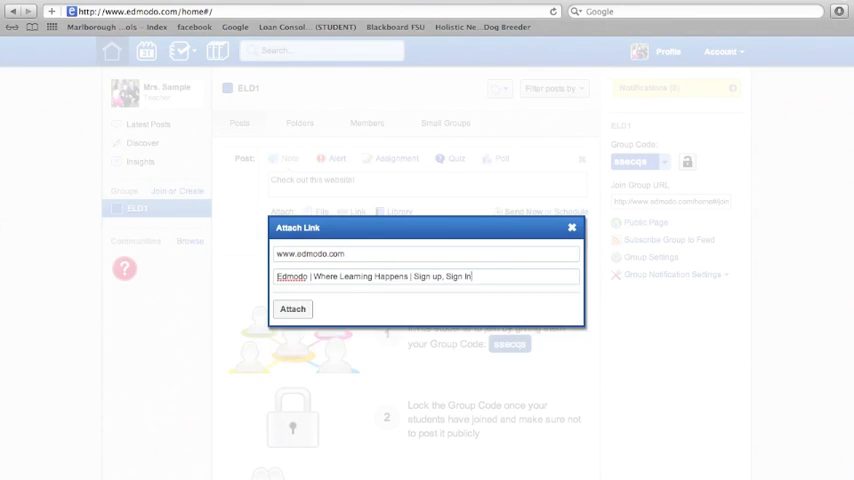
click(292, 308)
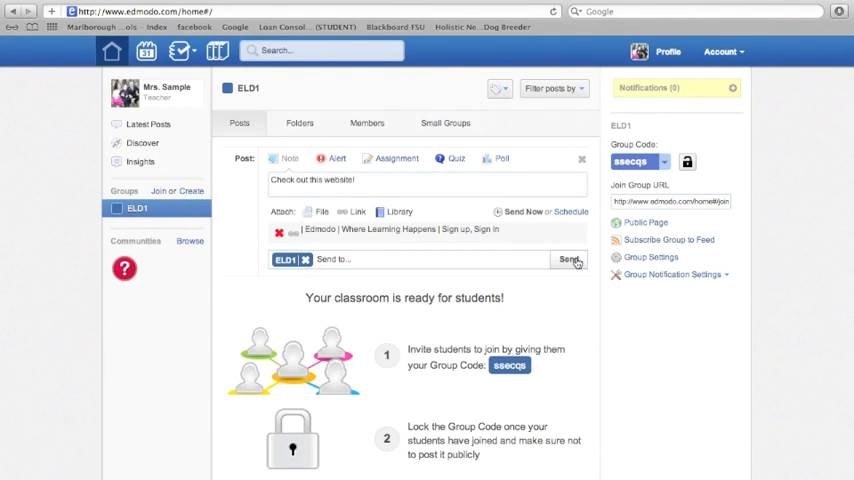
click(568, 259)
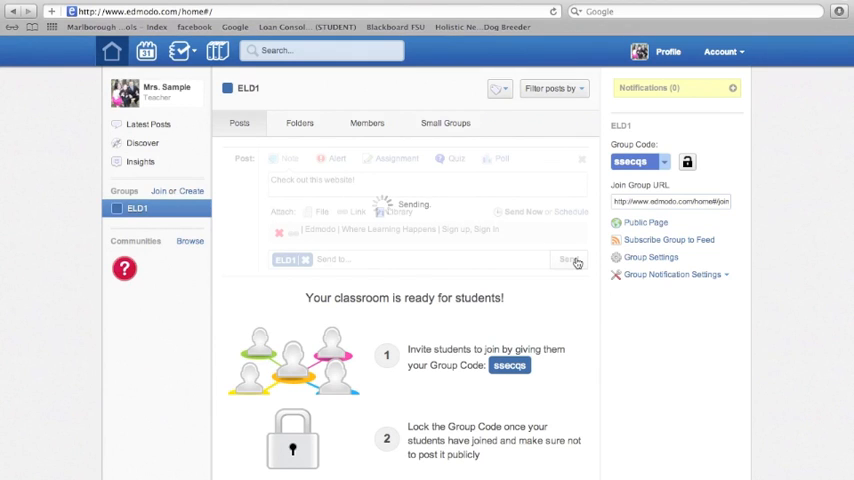
click(568, 259)
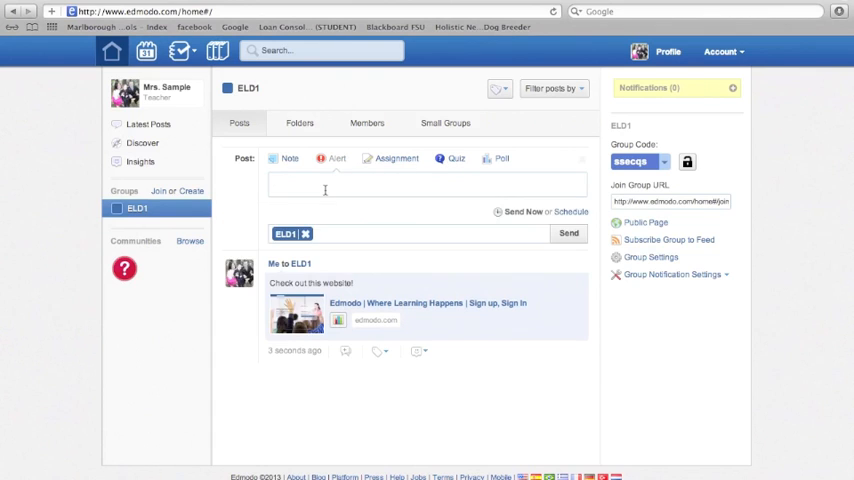
- Post the note 'Quiz Tomorrow!' to the ELD1 group
text(Q)
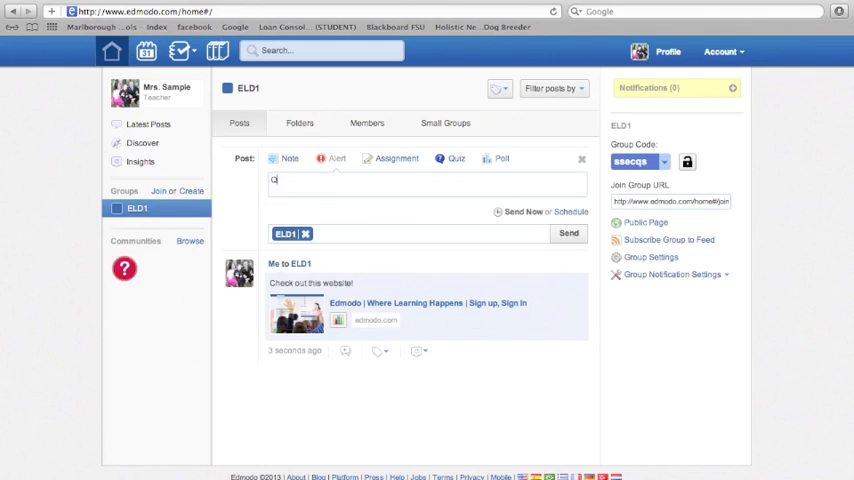
text(uiz To)
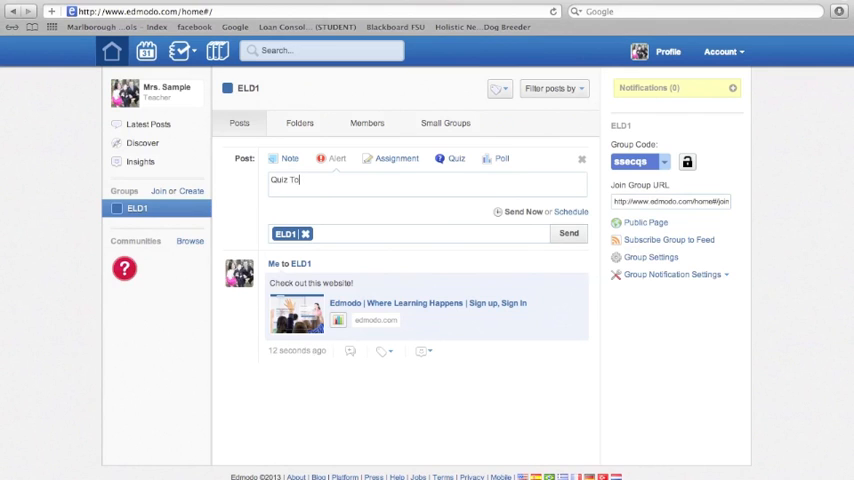
text(morrow!)
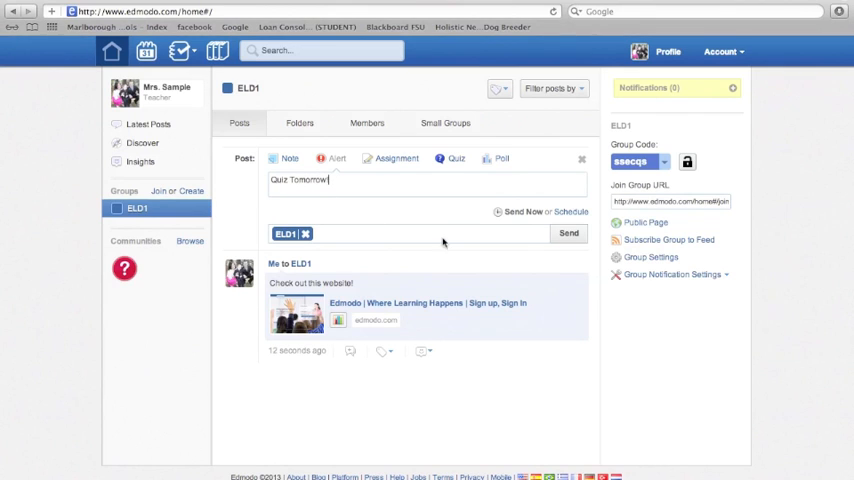
click(569, 233)
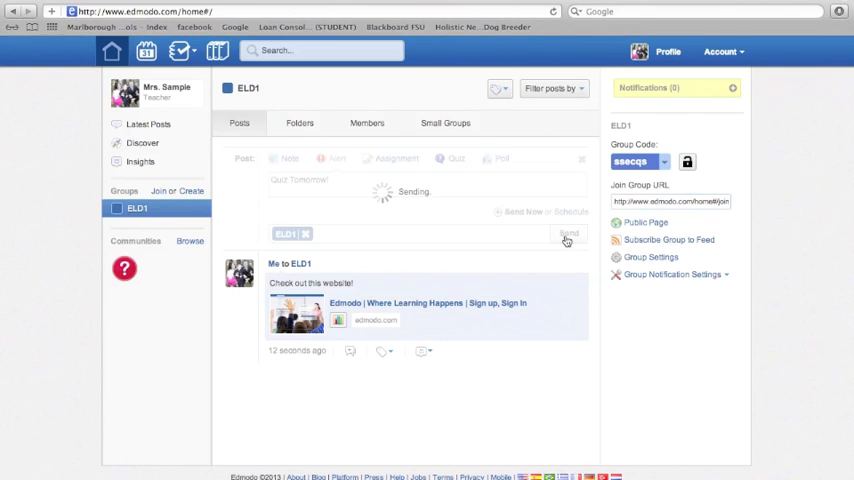
click(569, 234)
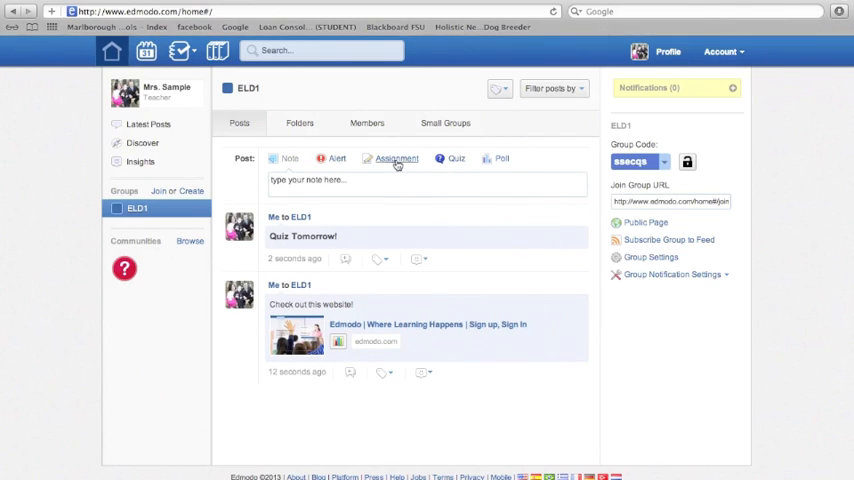
- Send the 'Edmodo Paper' assignment asking for a 2-page paper, due May 9, 2013
click(396, 158)
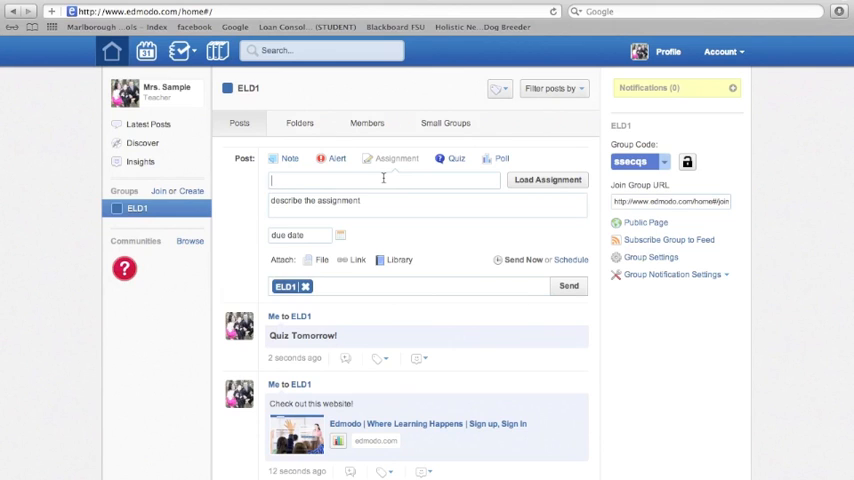
text(Edmodo Paper)
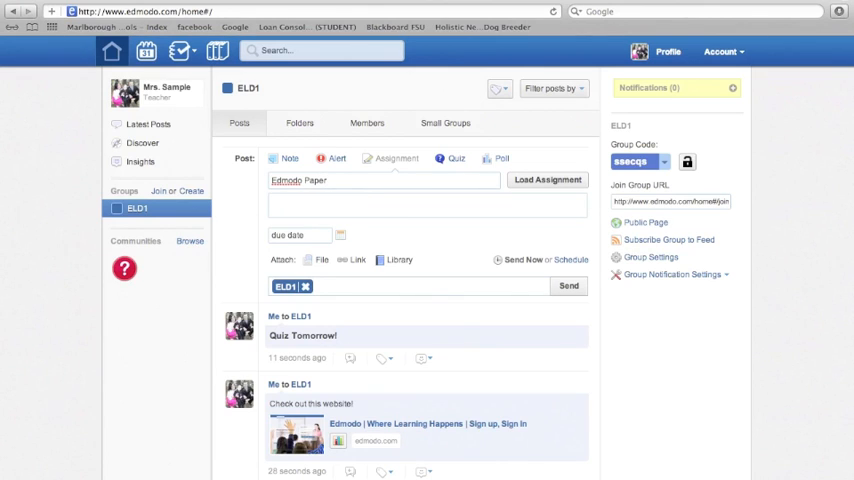
text(Write a 2 page paper about Edmodo.)
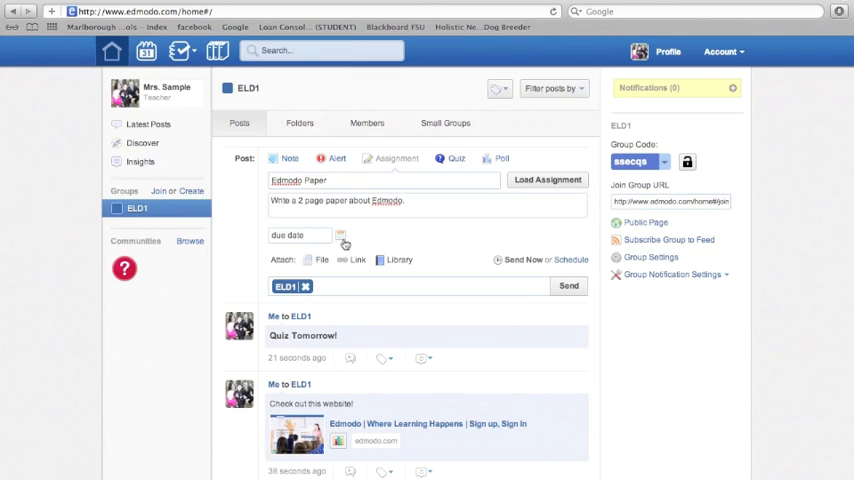
click(340, 235)
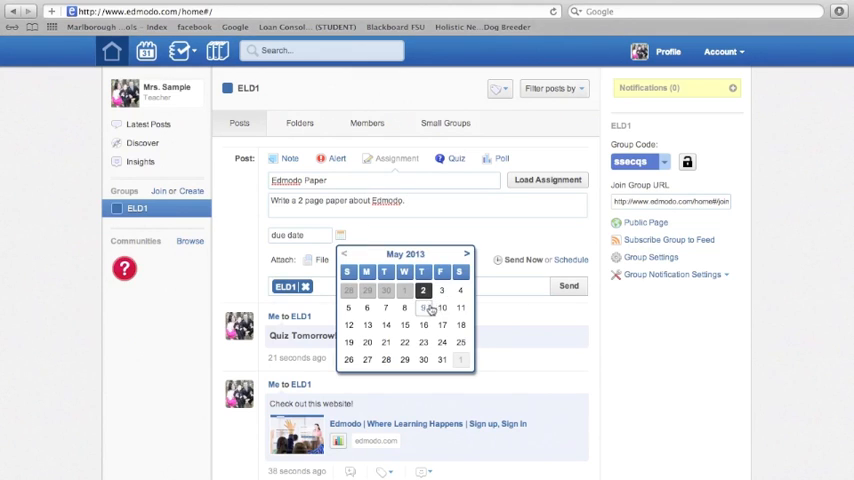
click(423, 308)
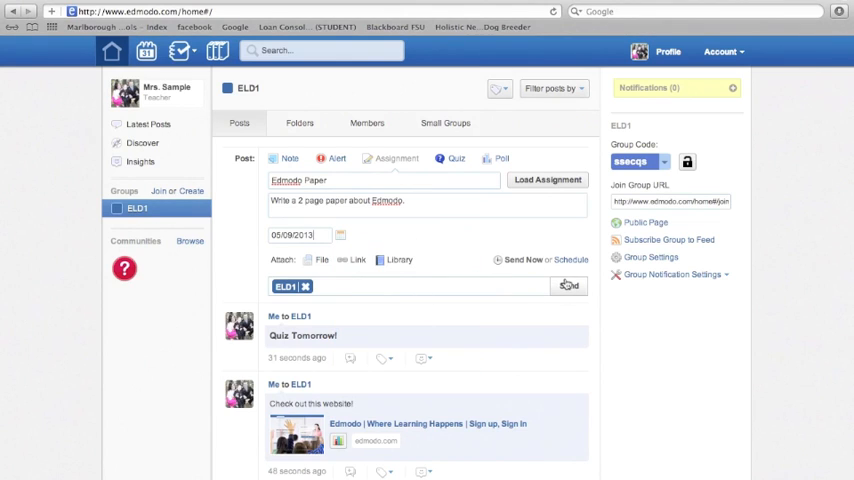
click(568, 286)
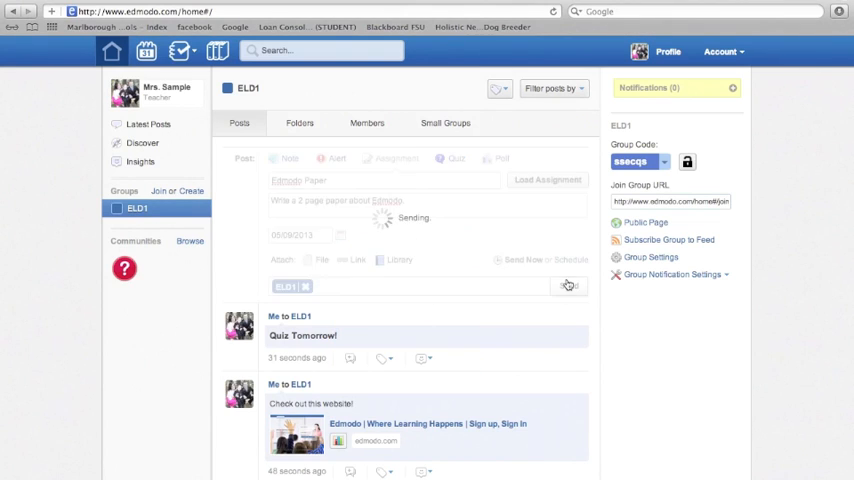
click(398, 158)
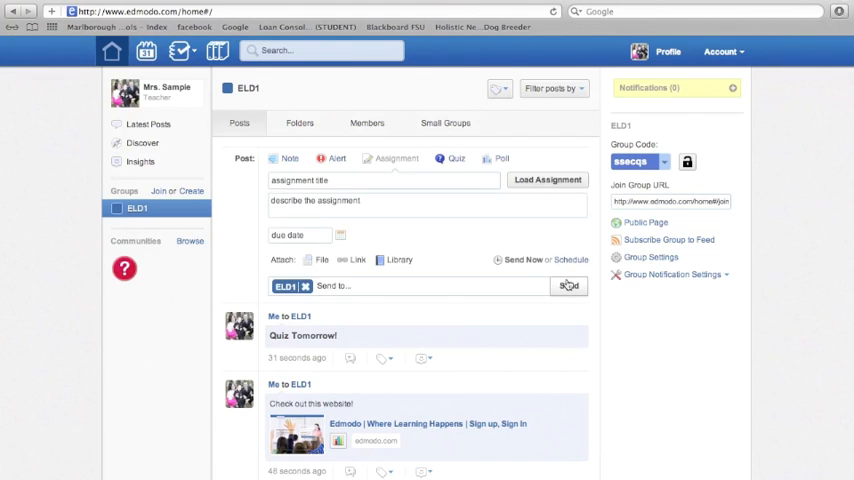
click(568, 285)
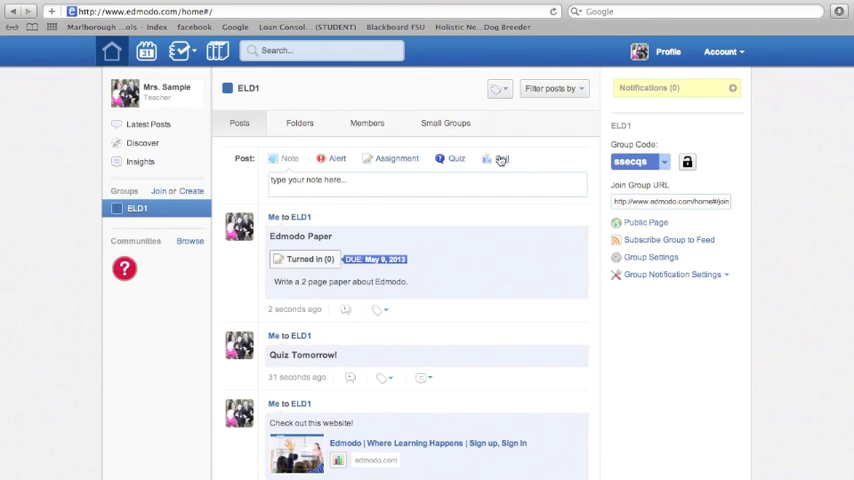
- Enter the poll question 'How much do you love Edmodo.com' and its first two answers
click(496, 158)
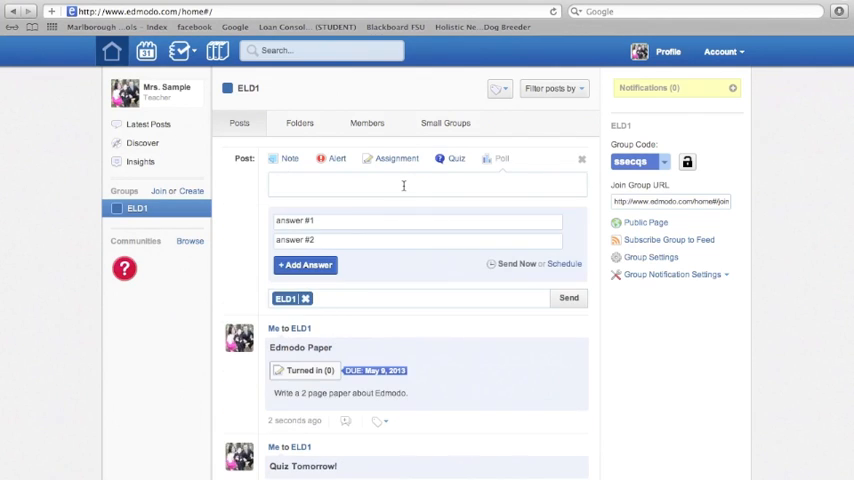
text(W)
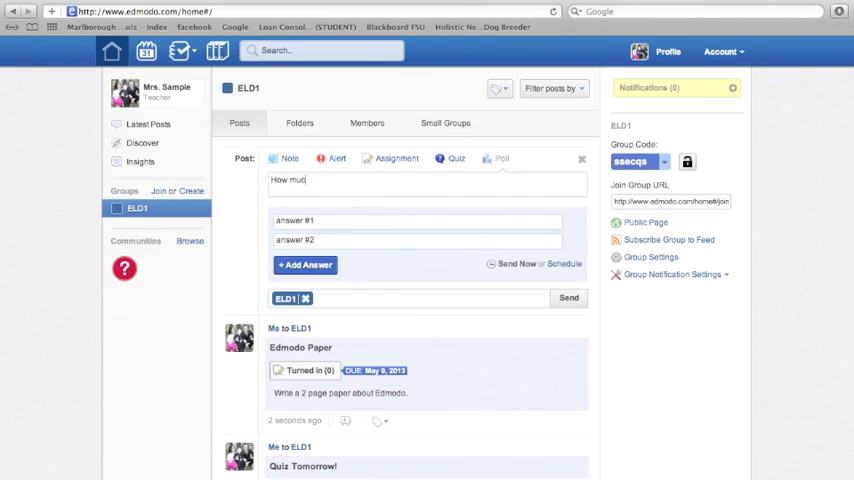
text(ch do you love)
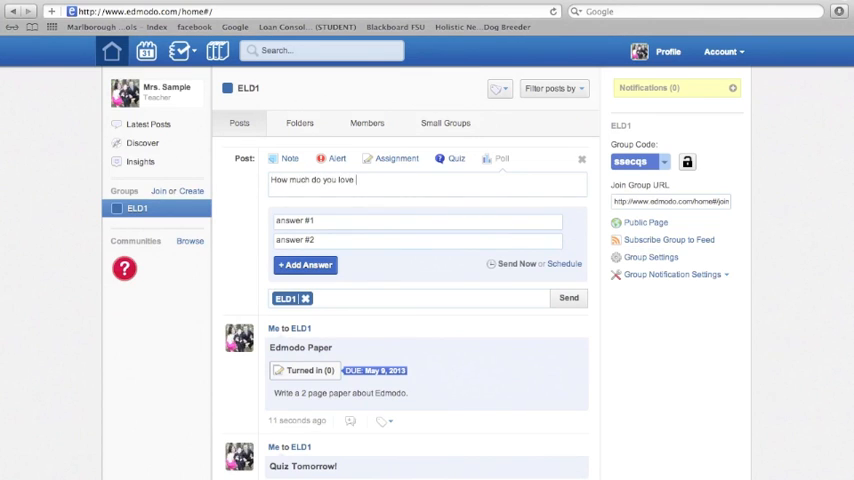
text(Edmodo.com)
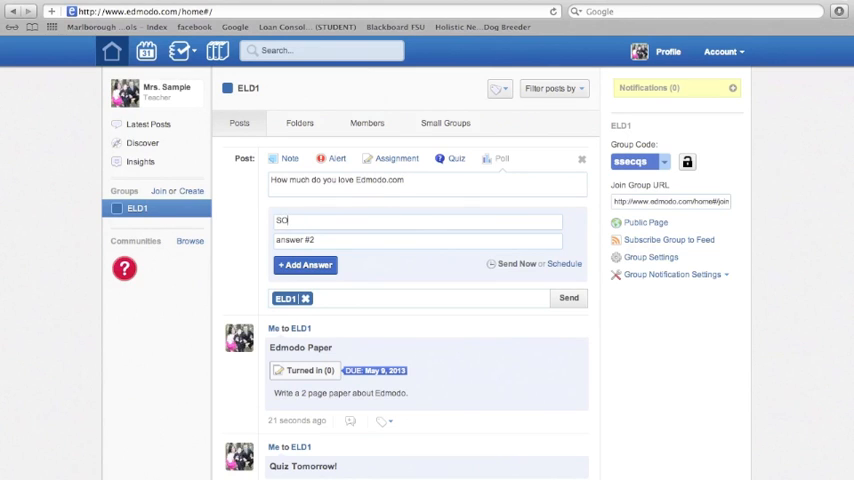
text(SOOOOO much!)
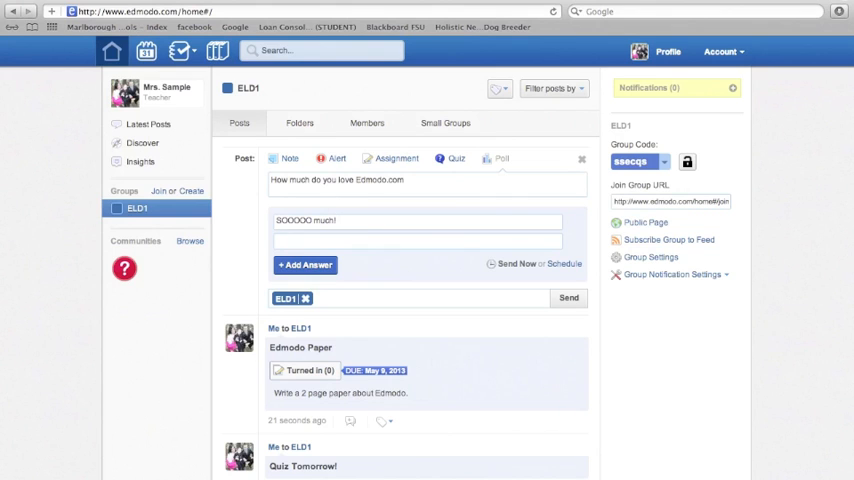
text(A LOT!)
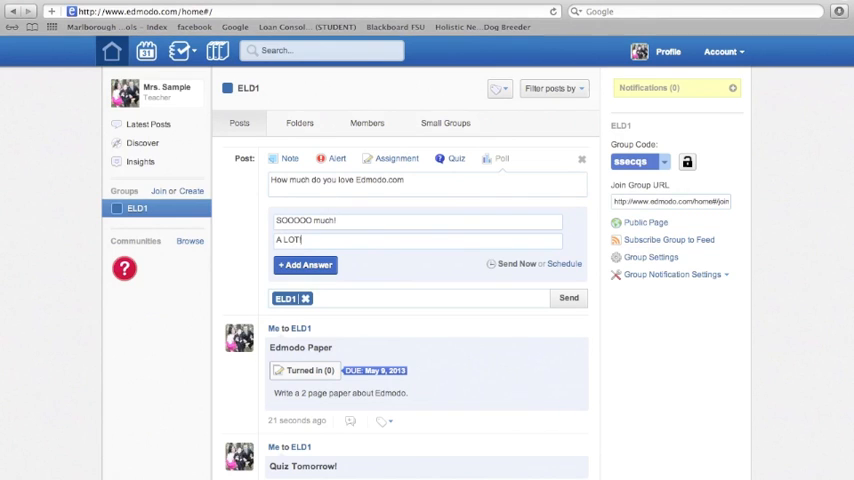
- Add a third answer choice and post the poll to ELD1
click(305, 265)
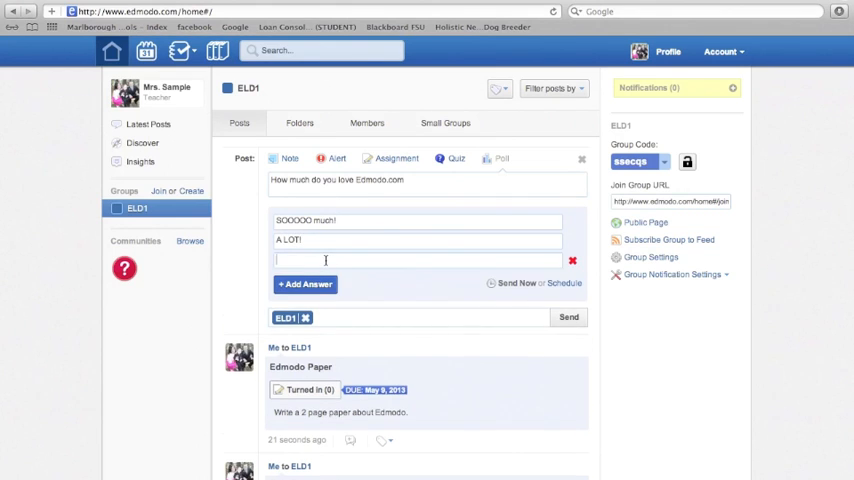
text(A fair amou)
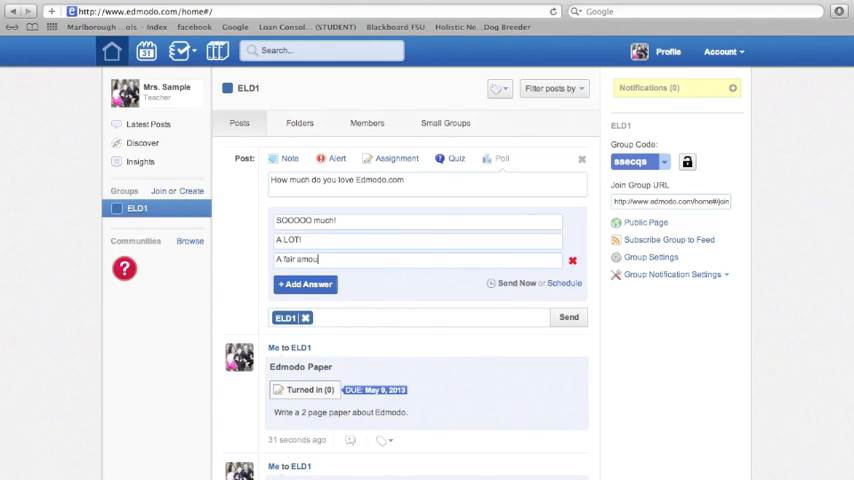
text(nt.)
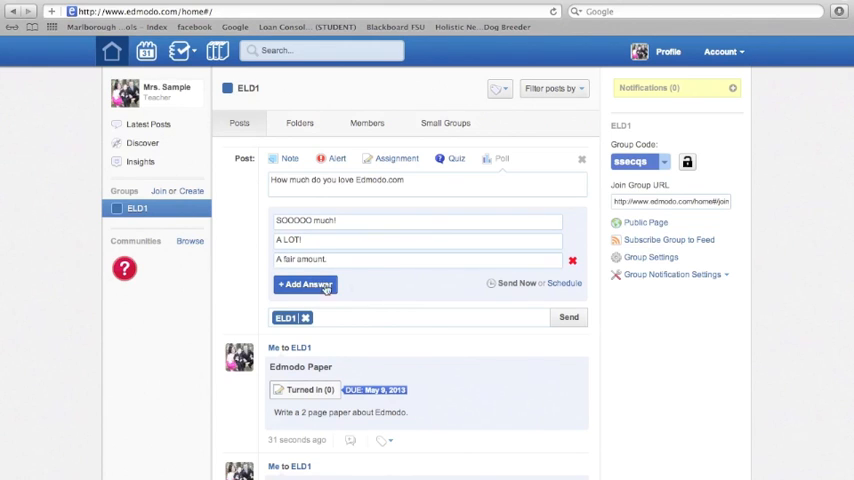
click(568, 317)
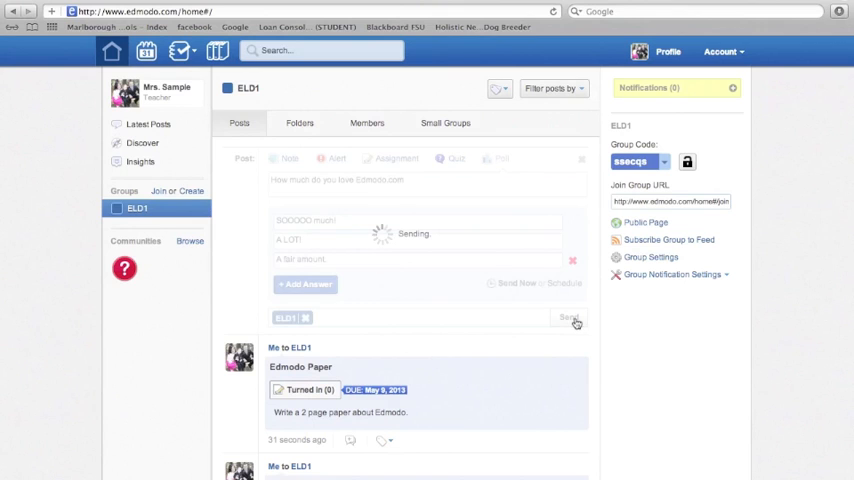
click(568, 318)
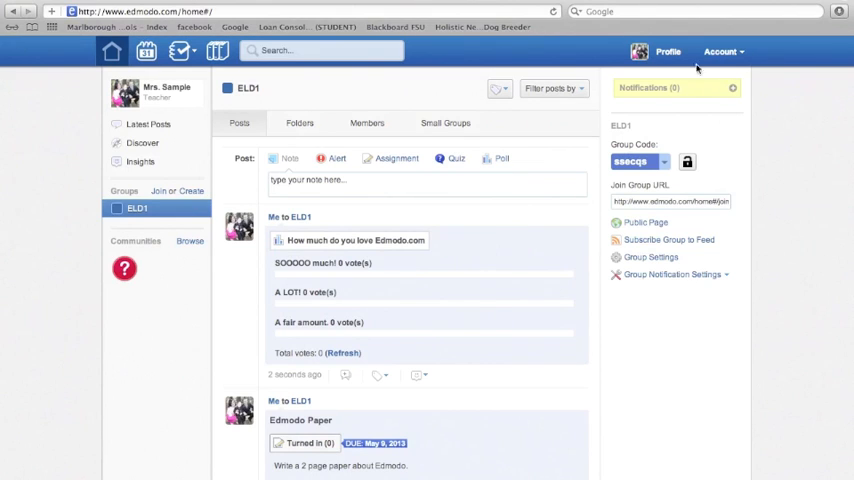
mouse_move(697, 107)
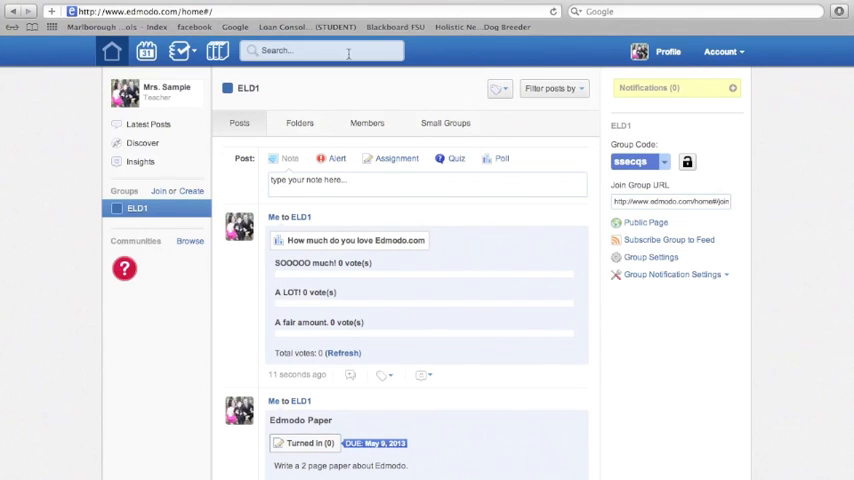
click(218, 51)
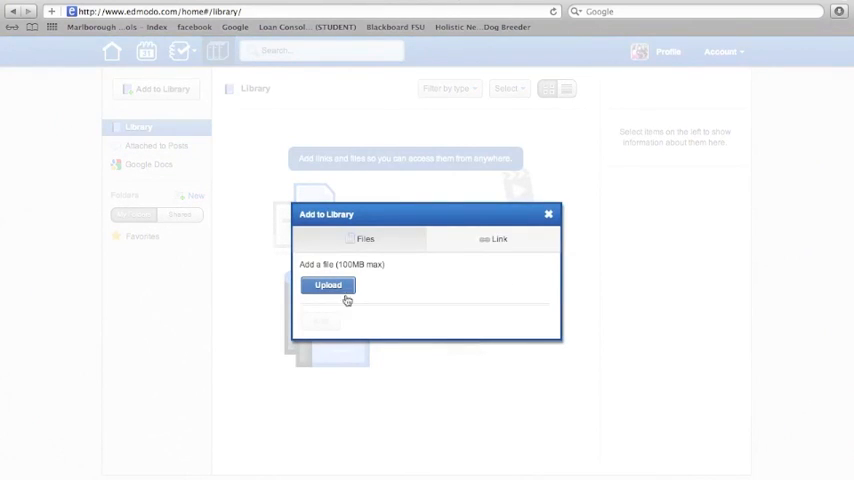
- Upload the puppy photo IMG_0912.jpg from Photos into the Library
click(328, 285)
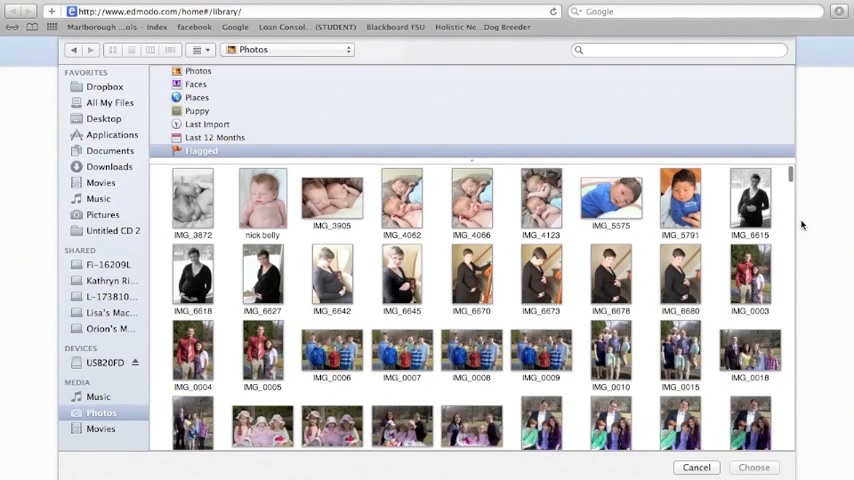
click(201, 150)
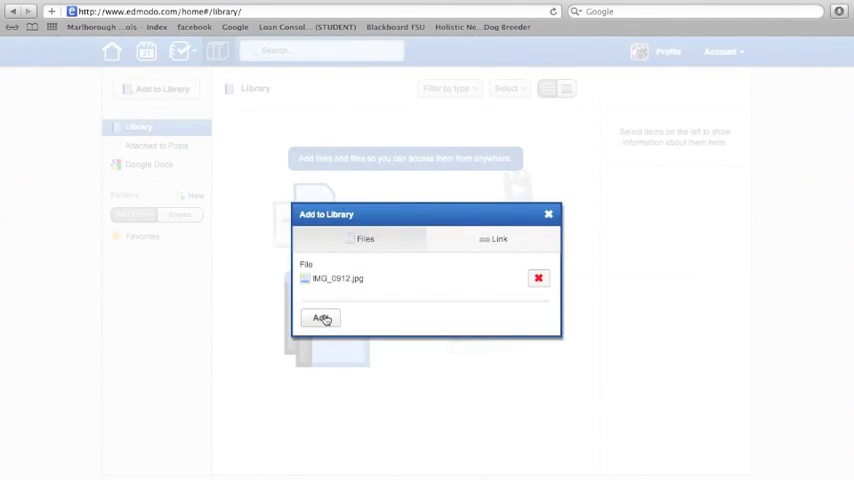
click(320, 318)
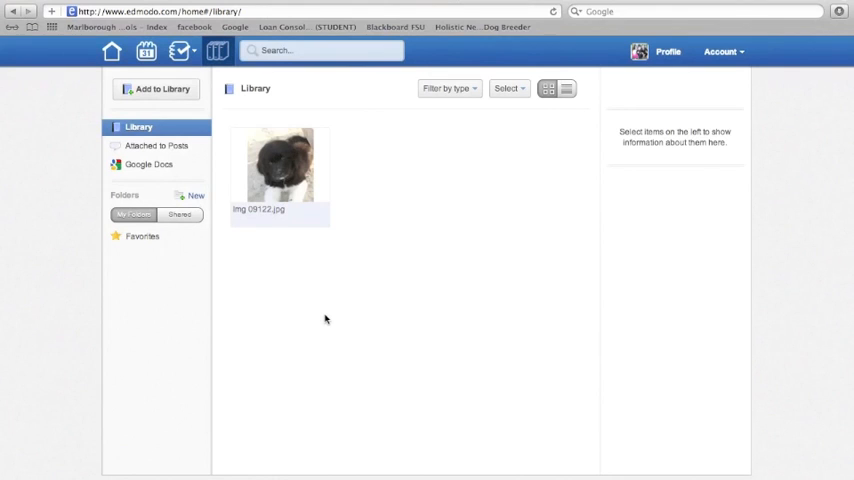
mouse_move(210, 272)
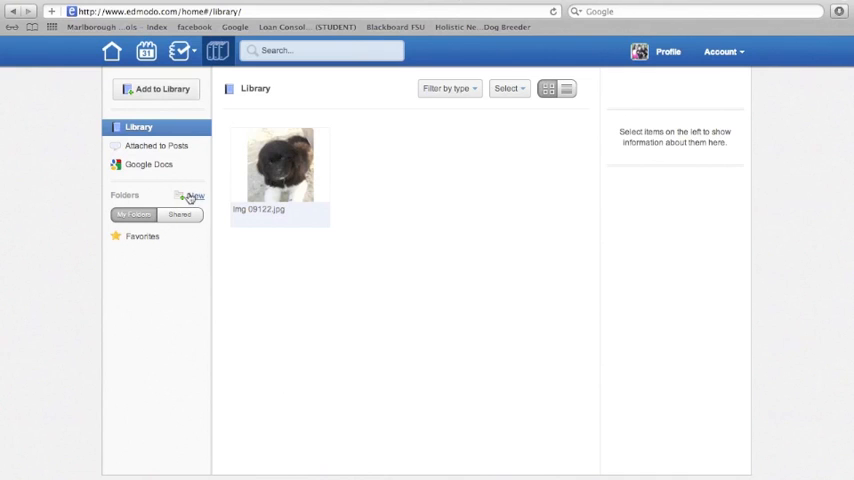
- Create a library folder named 'Pictures' shared with the ELD1 group
click(193, 195)
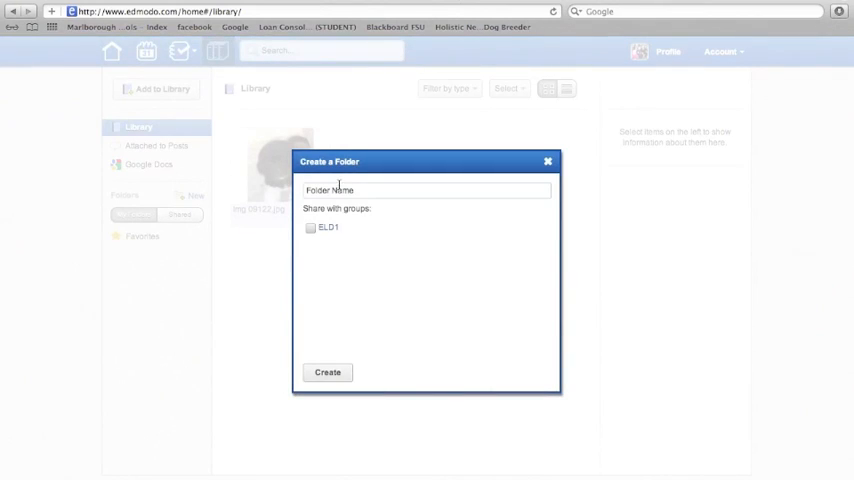
text(Pictur)
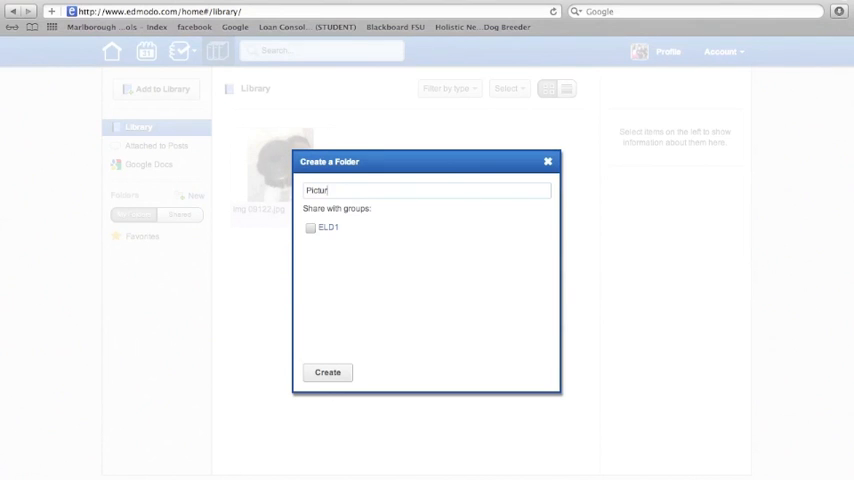
click(310, 227)
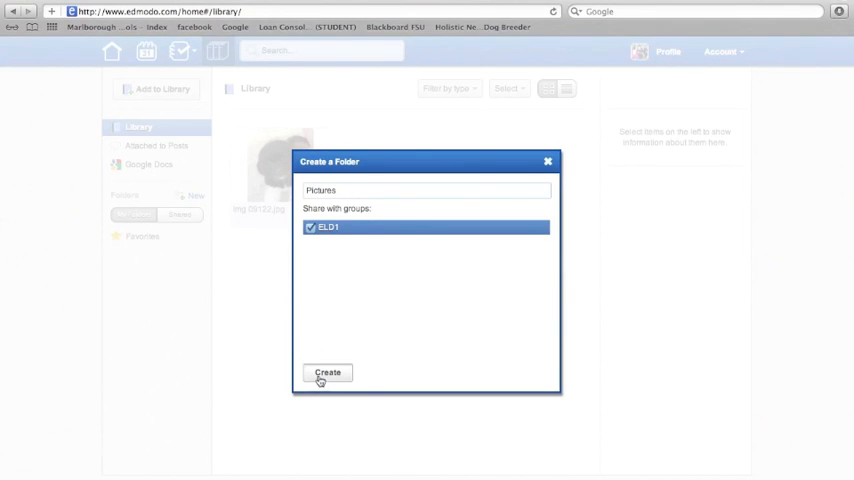
click(327, 372)
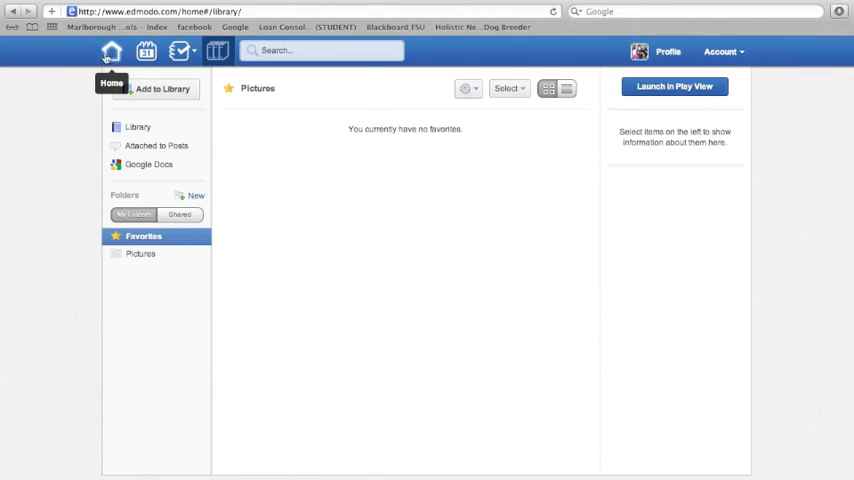
- Post 'Look at my cute puppy!' to ELD1 with the library puppy photo attached
click(112, 51)
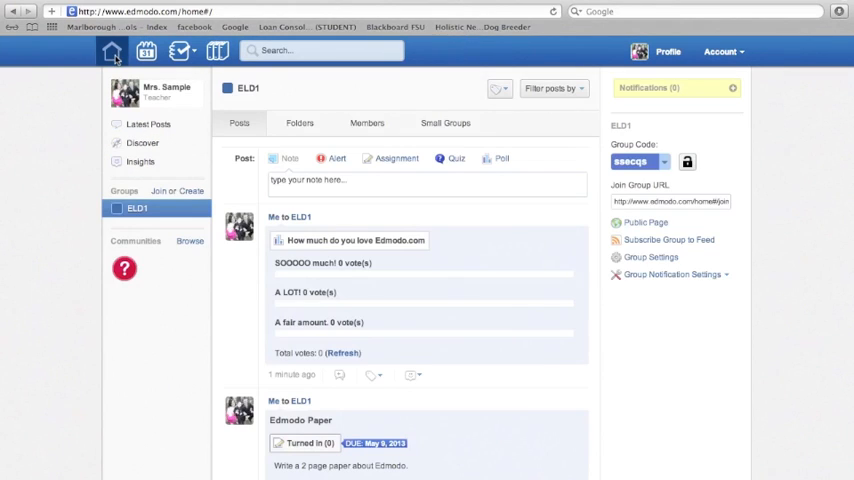
click(308, 180)
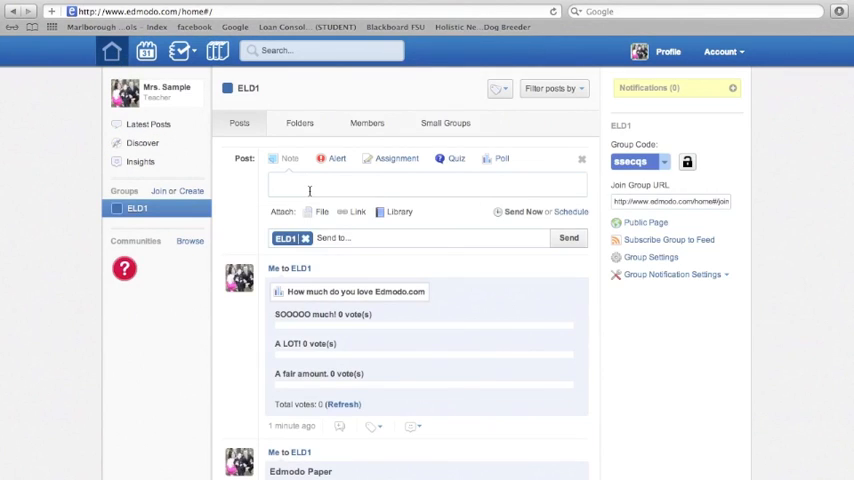
text(Look at my)
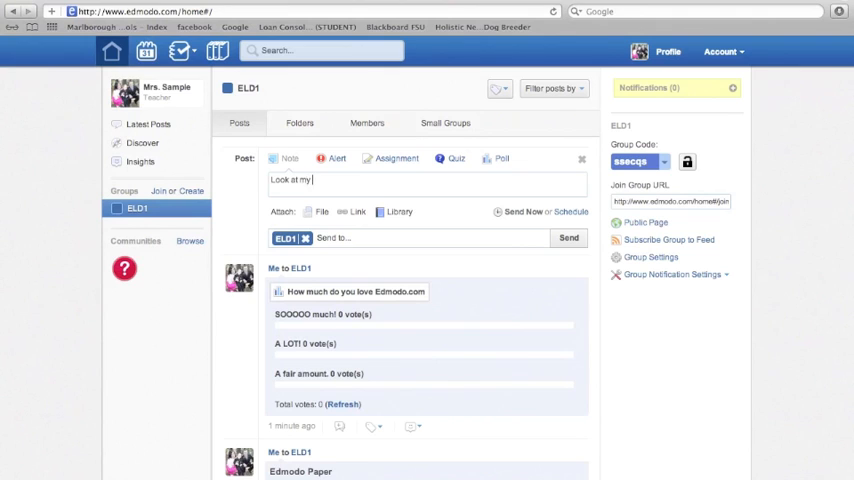
text(cute puppy)
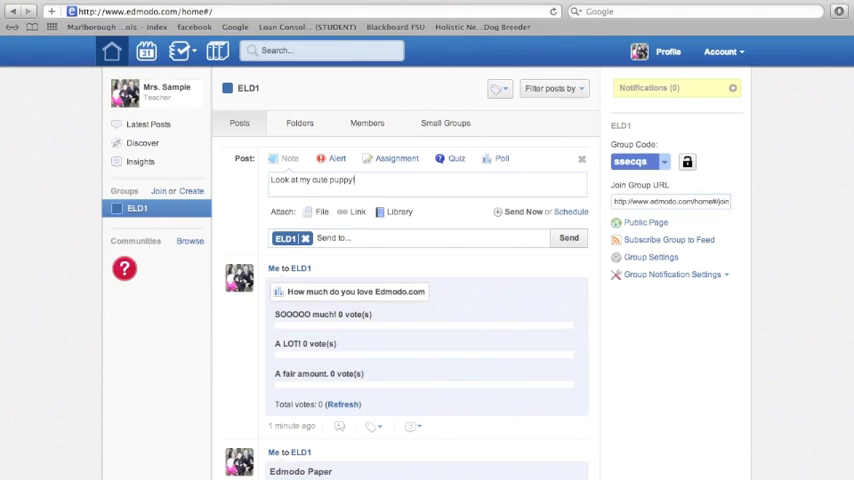
click(397, 211)
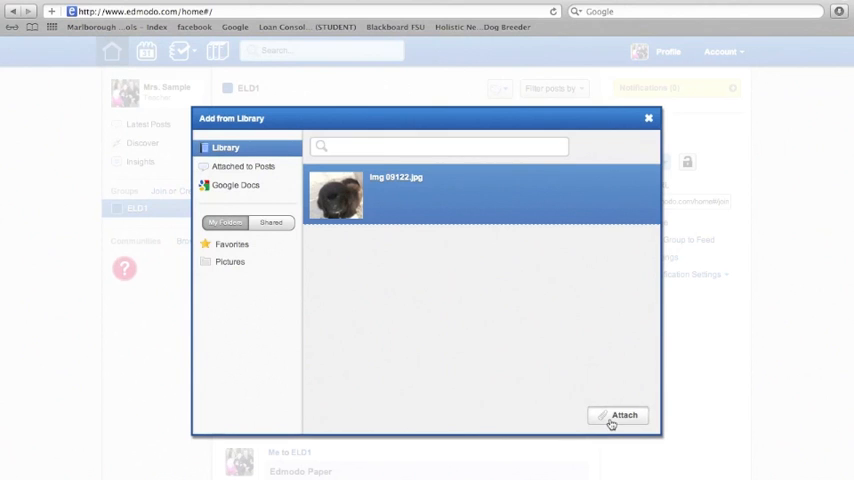
click(617, 415)
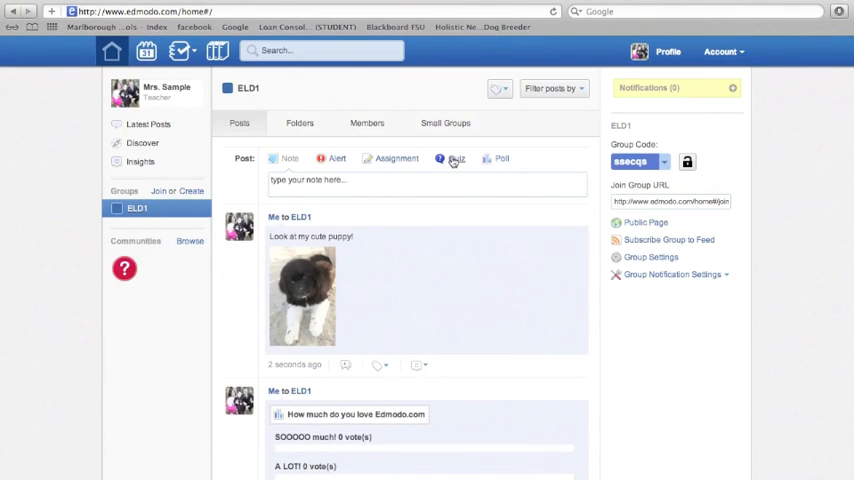
- Create the 'Puppy Quiz!' quiz and choose True False as the question type
click(456, 158)
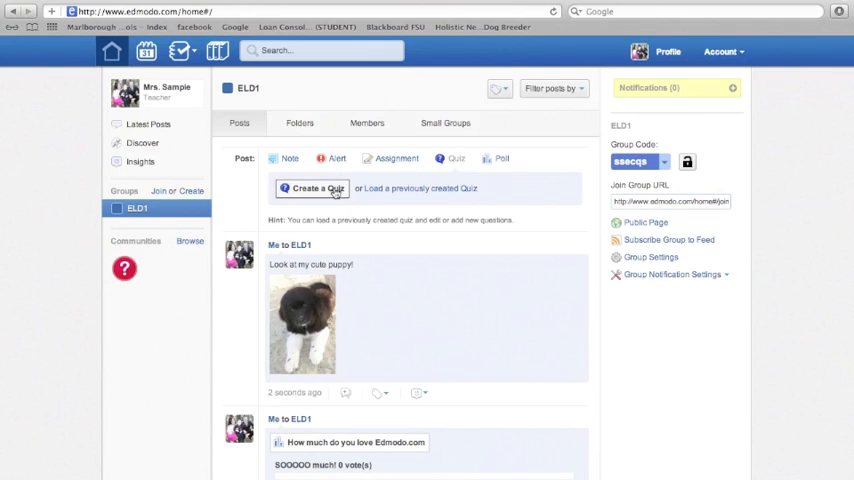
click(314, 188)
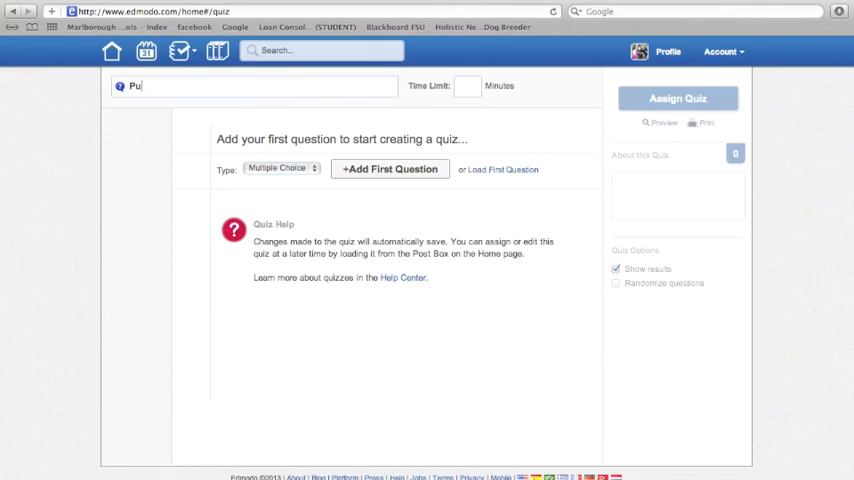
text(ppy Quiz!)
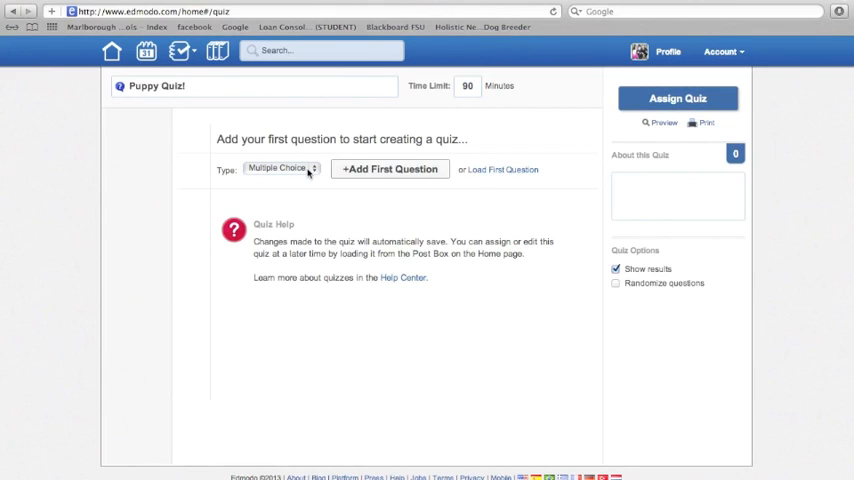
click(280, 169)
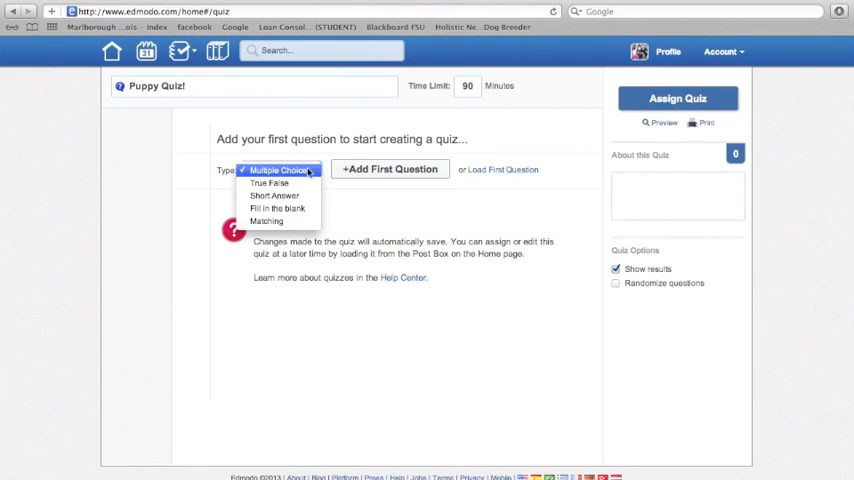
click(269, 183)
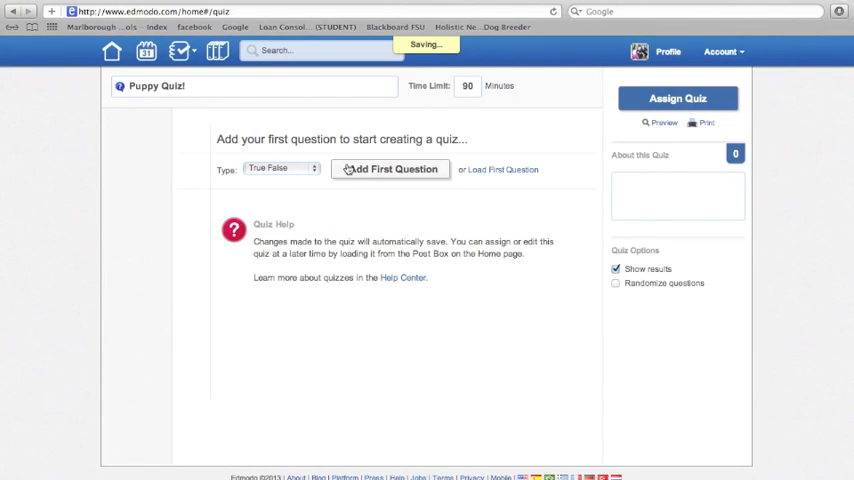
- Add True/False question 'My puppy is cute.' with img 09122.jpg attached from the library
click(389, 169)
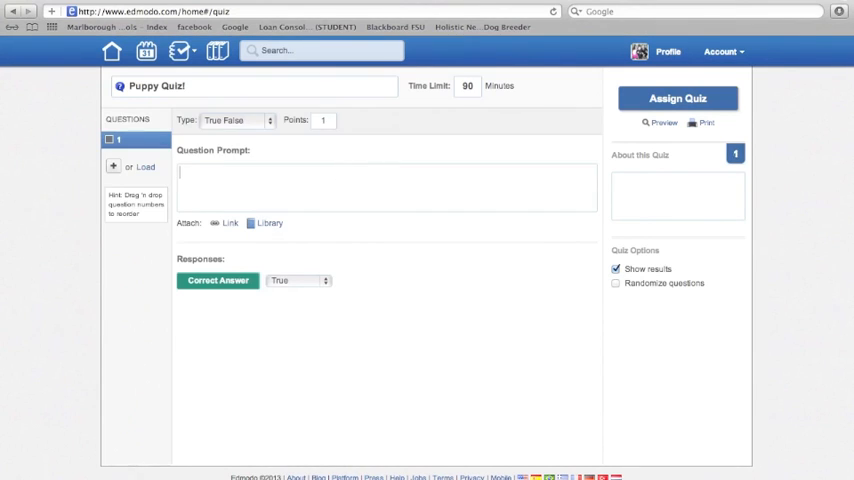
text(My puppy is cu)
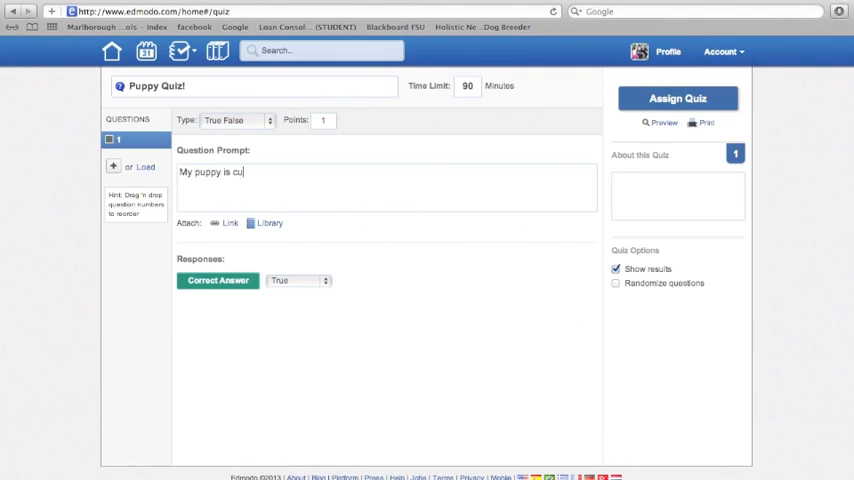
text(te.)
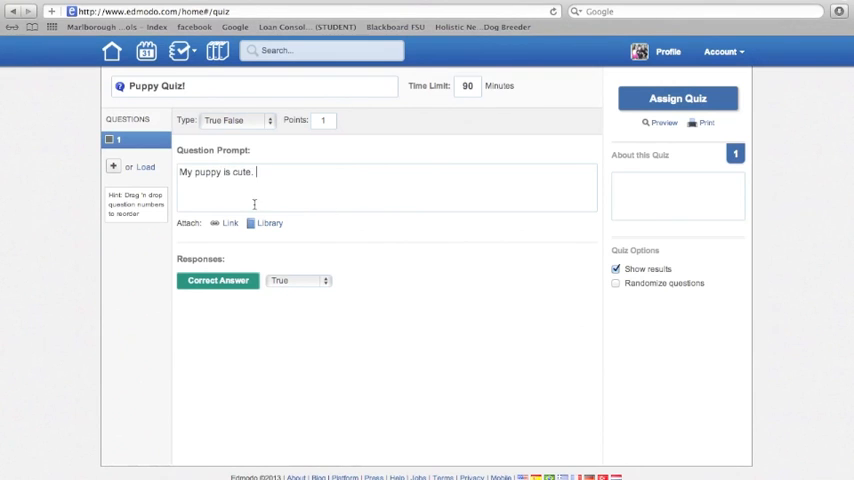
click(269, 223)
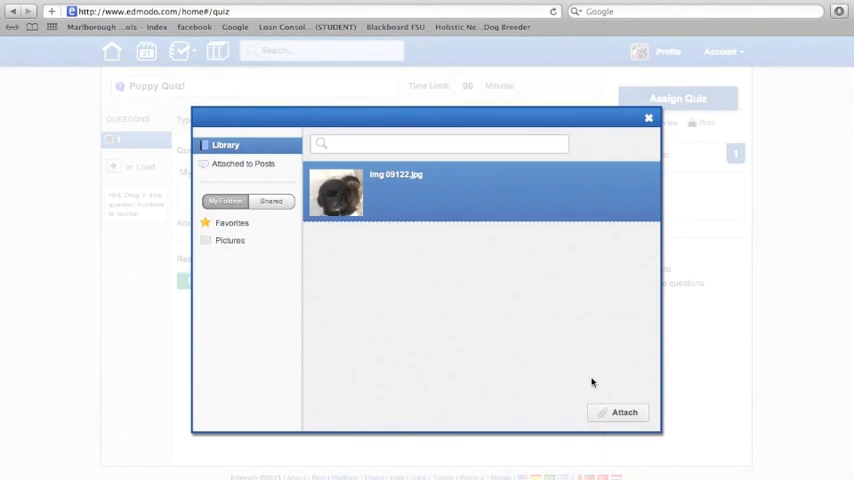
click(617, 412)
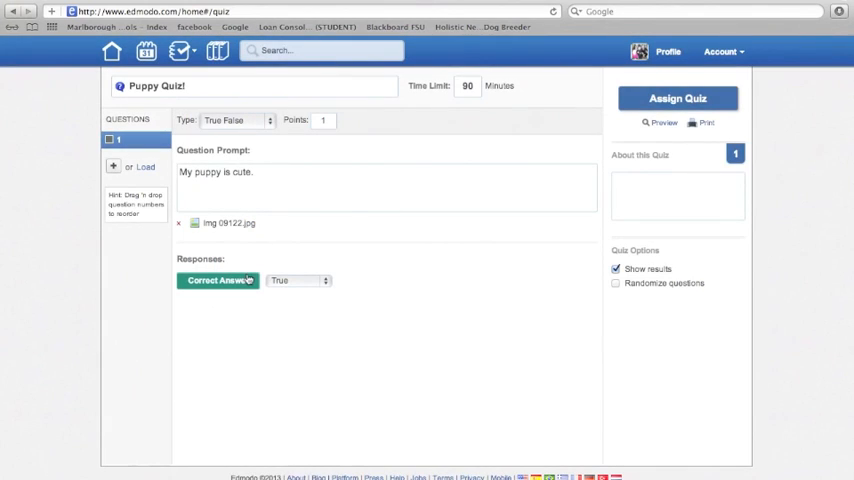
mouse_move(113, 167)
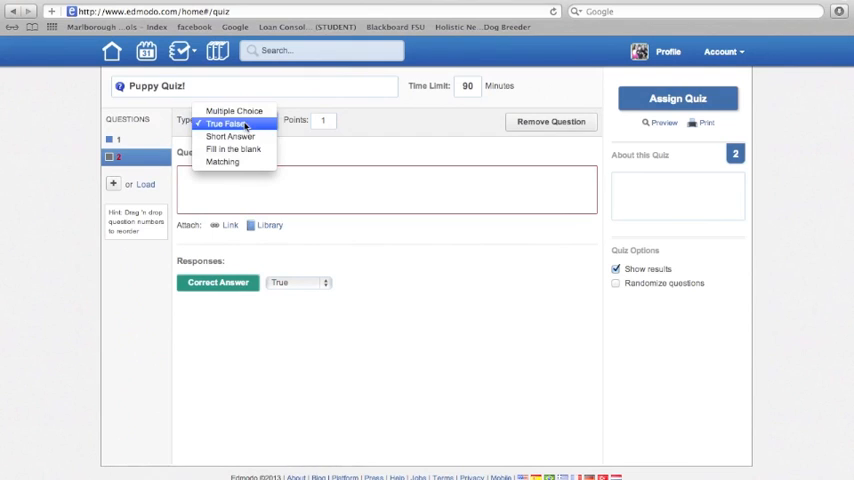
- Make question 2 multiple choice 'Who has the cutest puppy?' with answers Mrs. Morin and Me, then add question 3
click(234, 111)
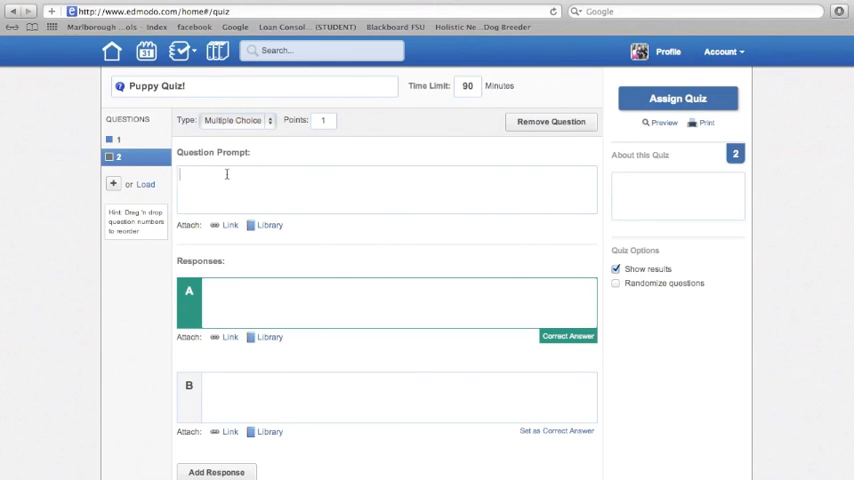
text(Wha)
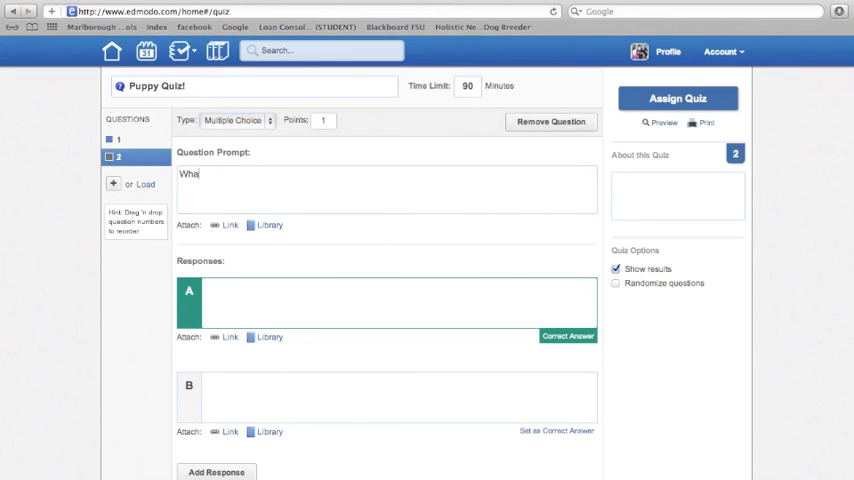
text(Who)
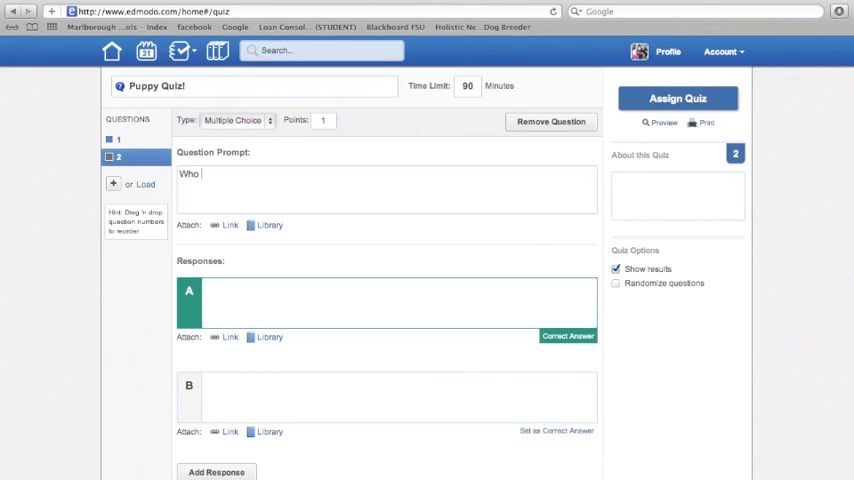
text(has the cut)
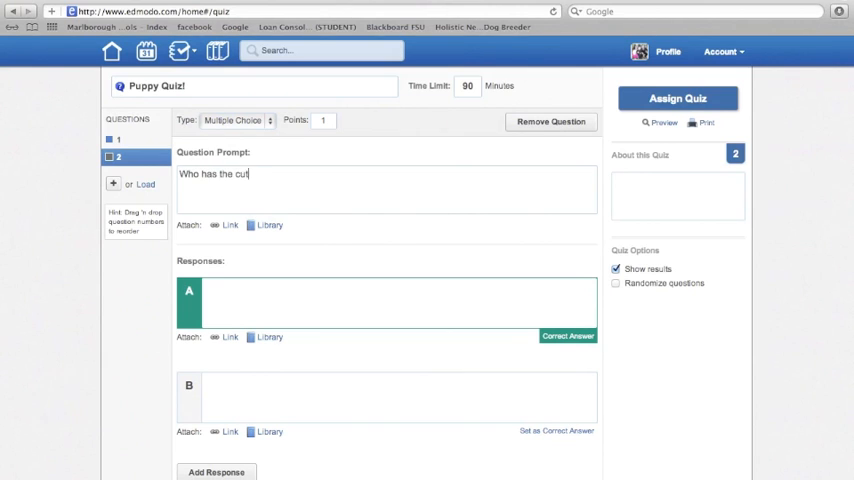
text(est puppy?)
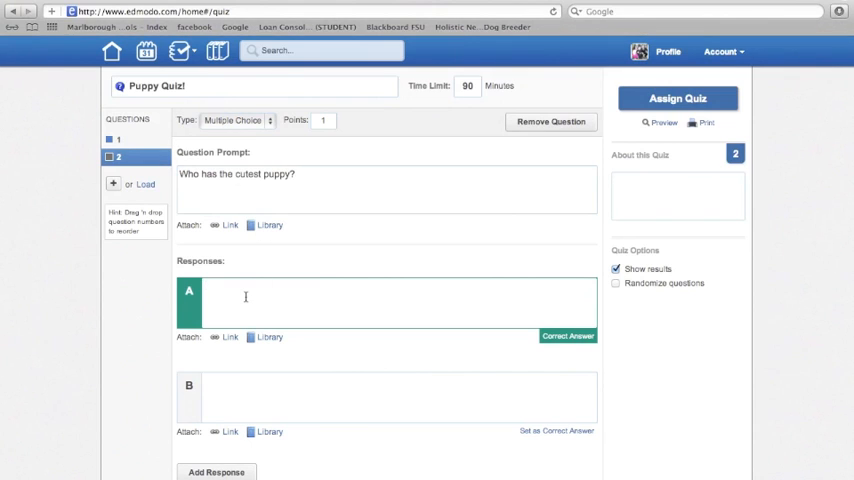
text(Mrs. M)
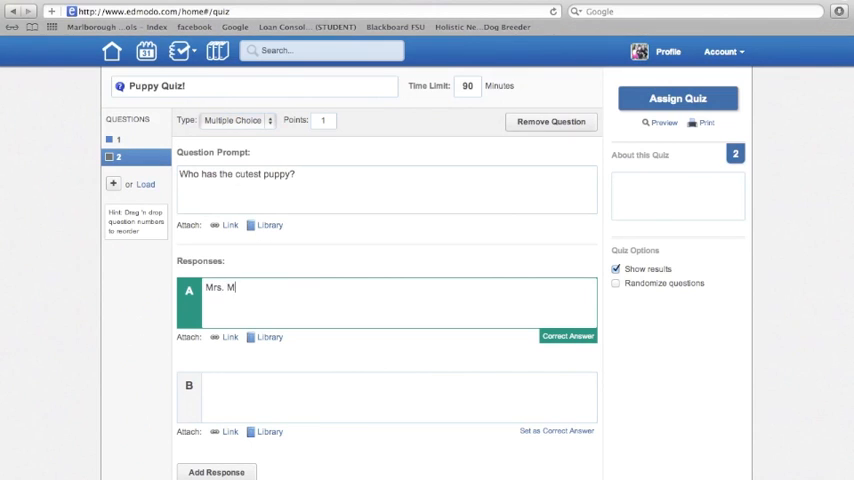
text(orin)
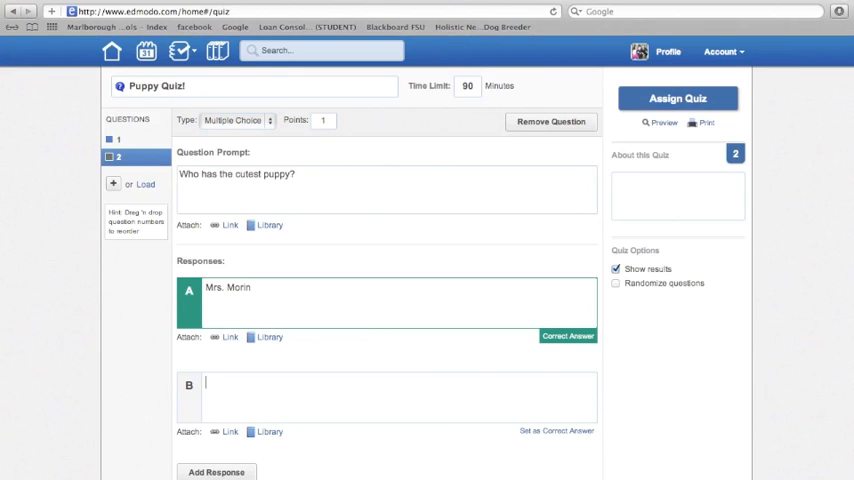
text(Me.)
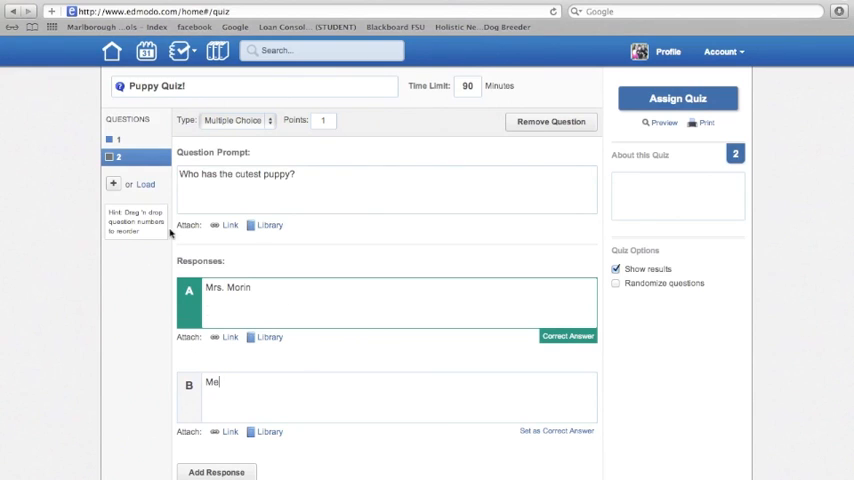
click(113, 174)
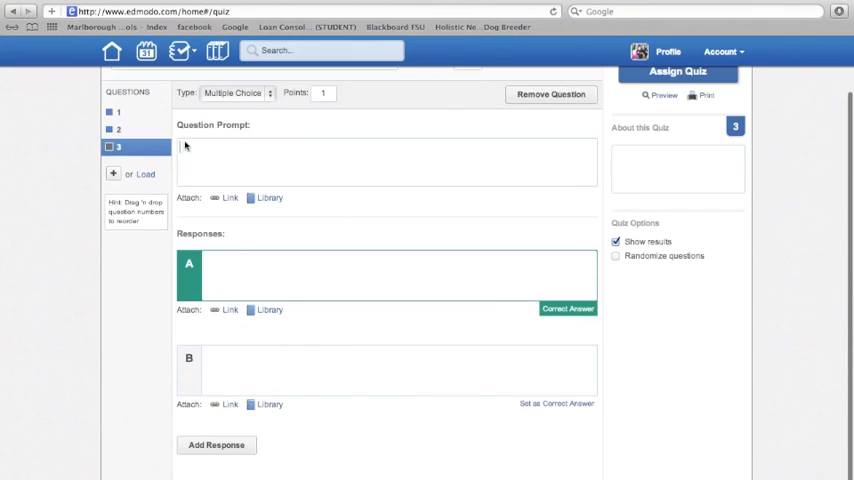
- Set question 3 to Short Answer 'Who has the cutest puppy?' with img 09122.jpg attached
click(234, 92)
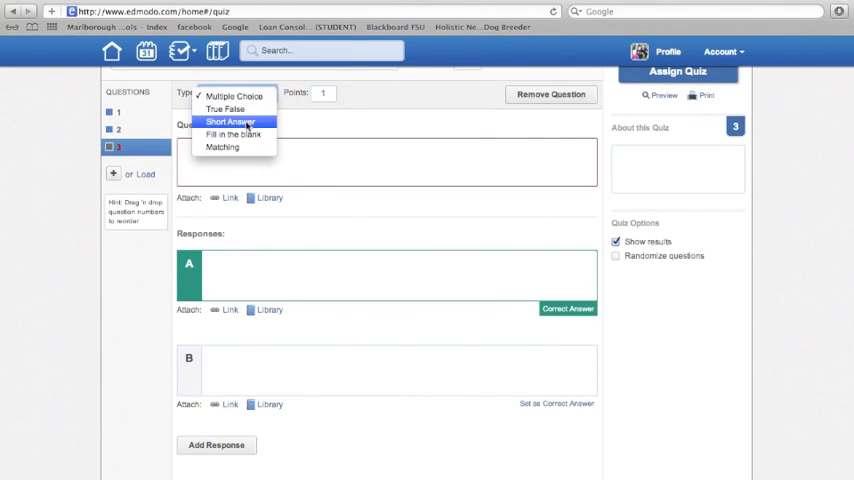
click(231, 121)
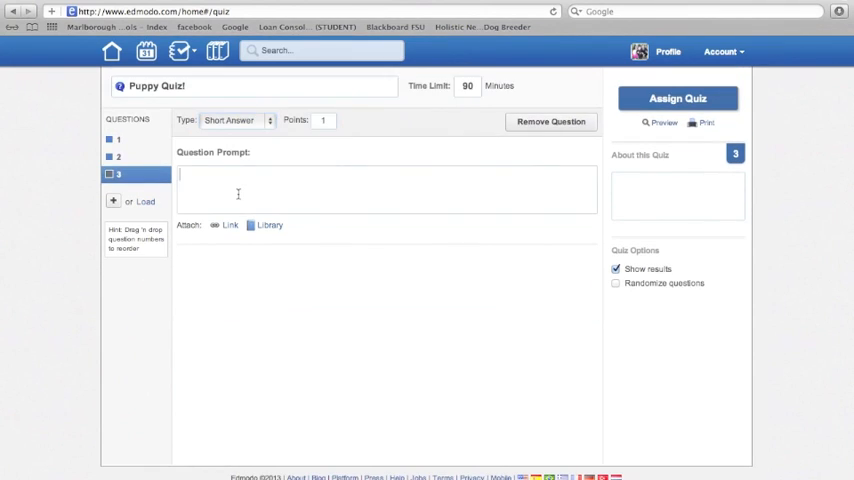
text(Who has th)
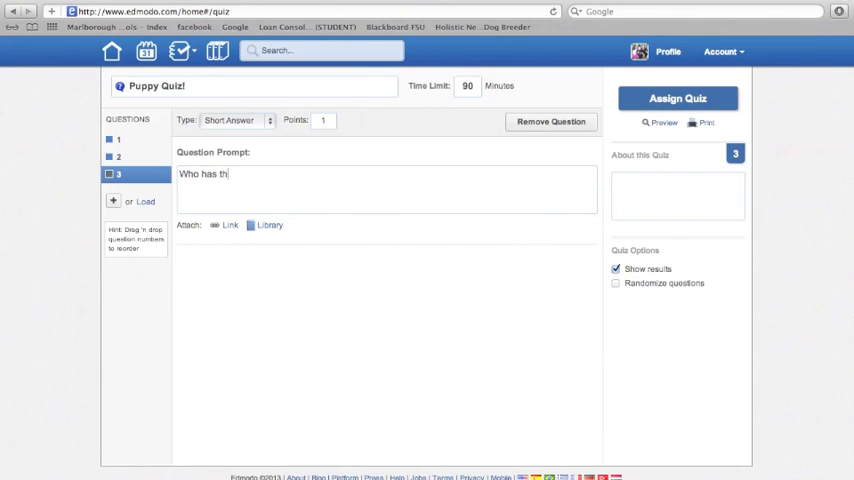
text(e cutest pupp)
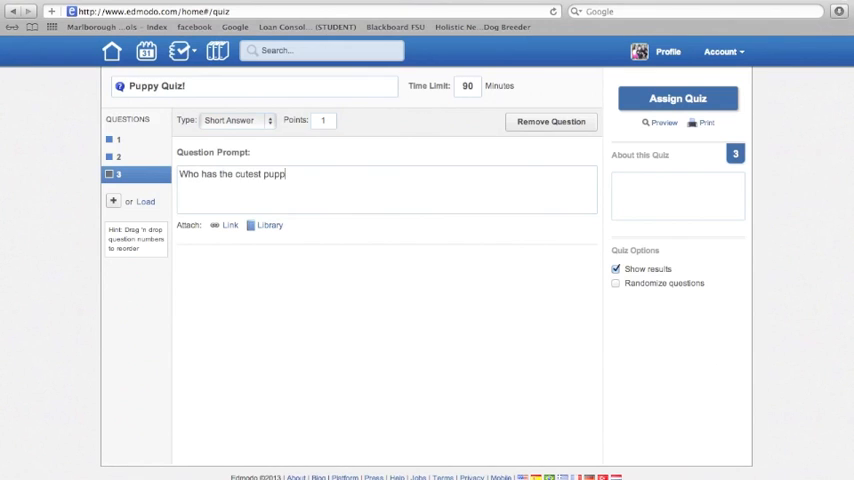
text(y?)
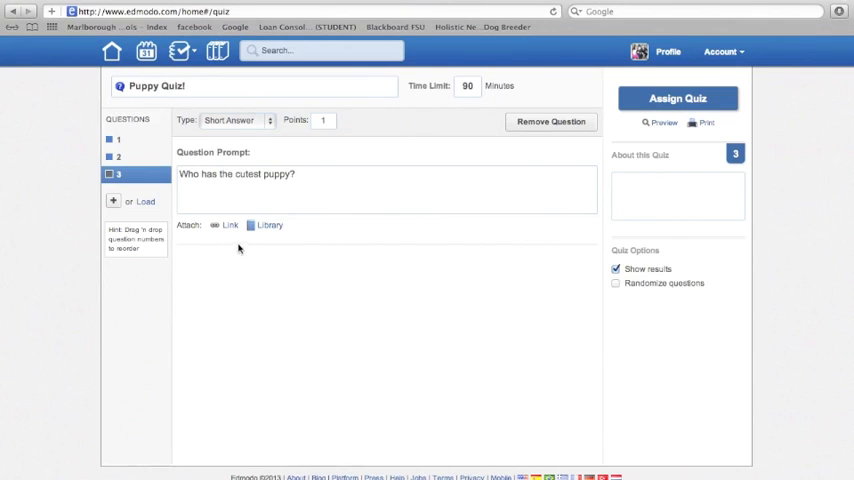
click(268, 225)
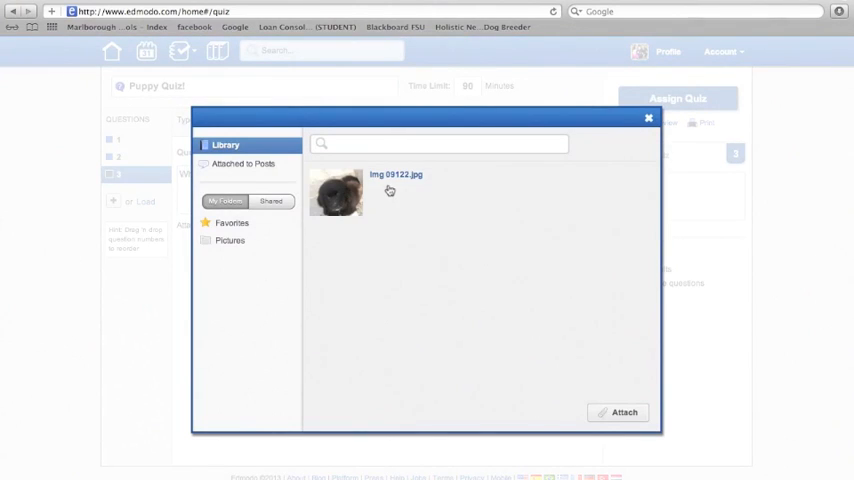
click(617, 412)
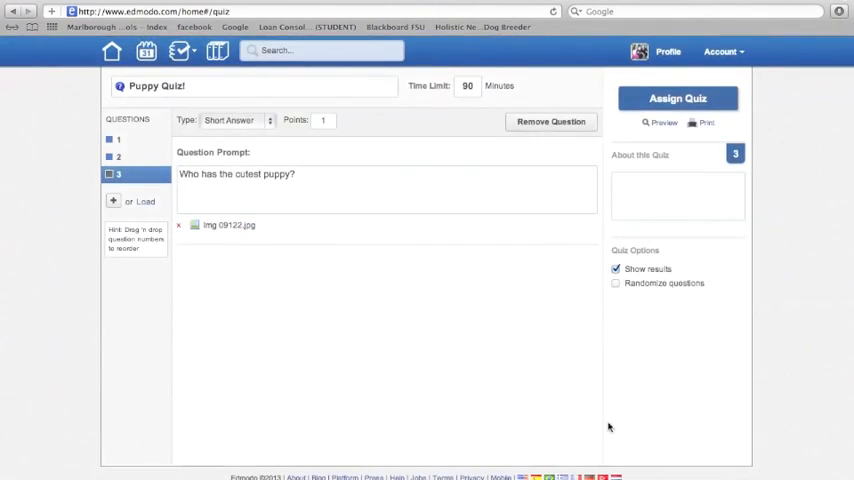
mouse_move(113, 202)
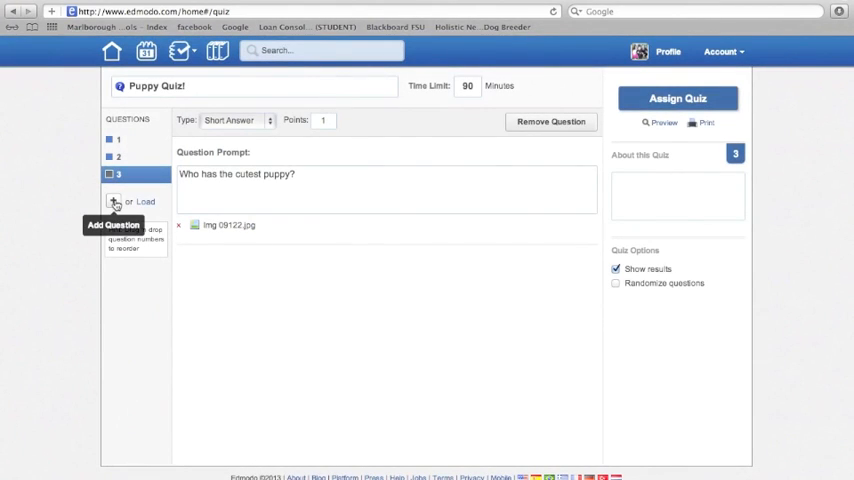
- Write fill-in-the-blank question 4 'Mrs. ________ has the cutest puppy.' answered Morin, and add question 5
click(113, 201)
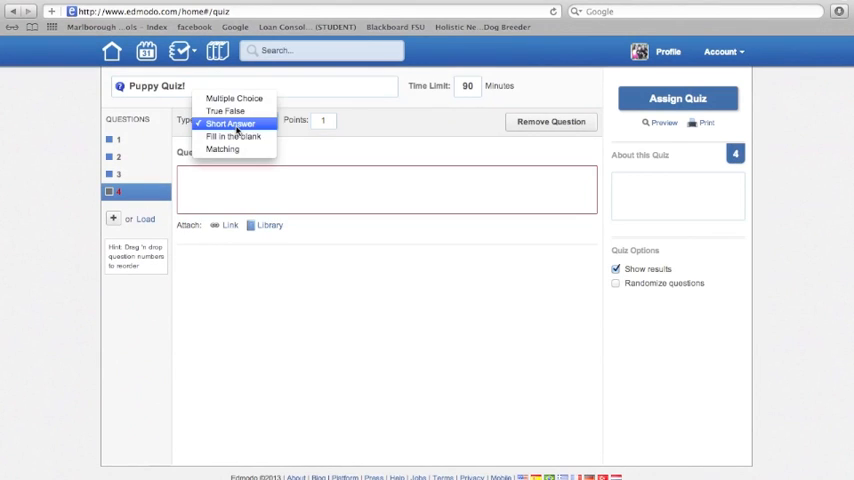
click(232, 136)
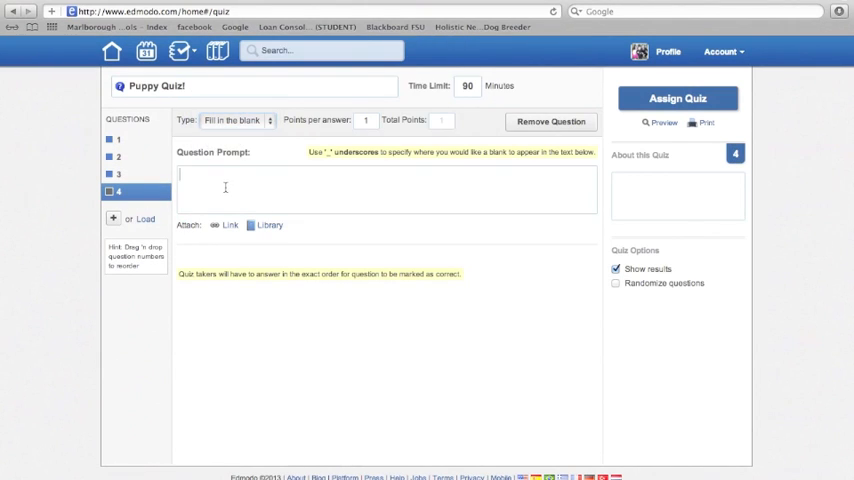
text(Mrs.)
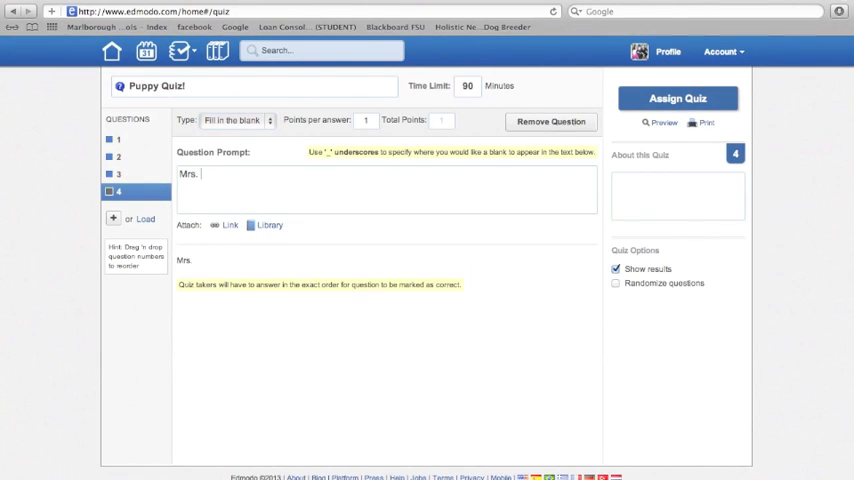
text(________)
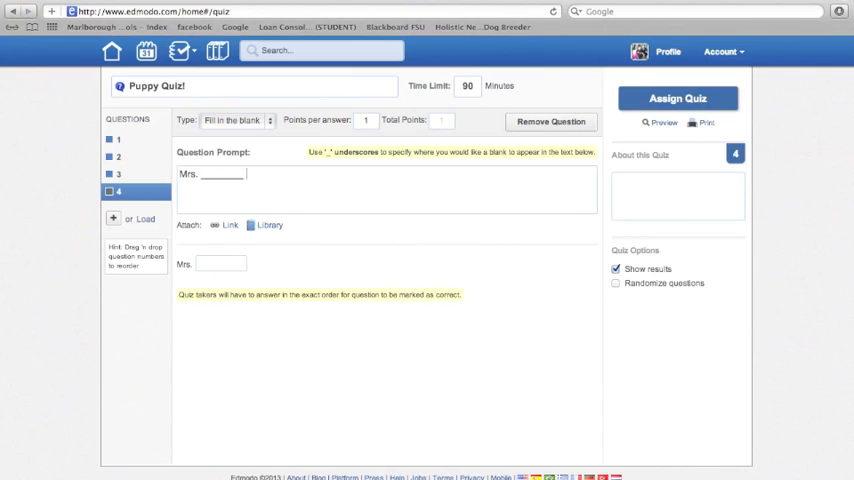
text(has the cutest p)
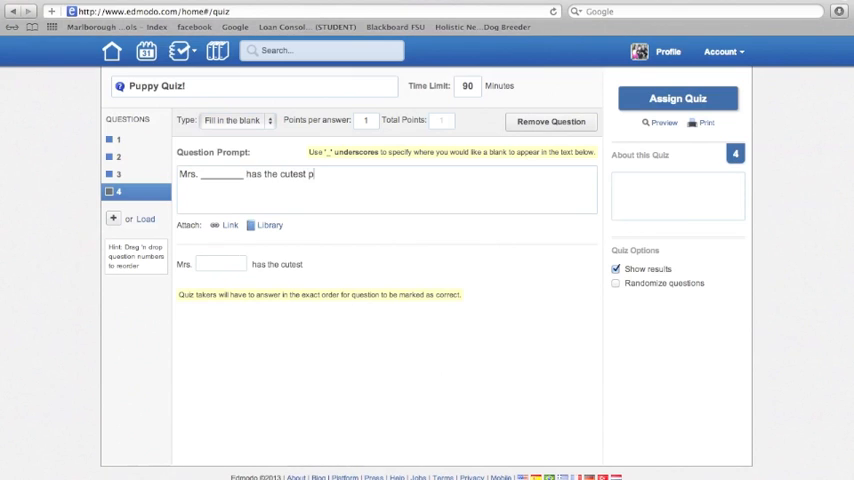
text(puppy.)
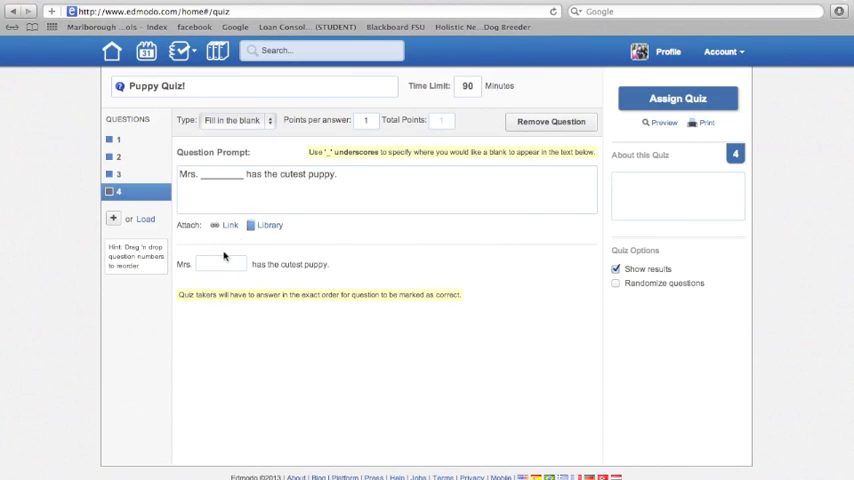
text(Morin)
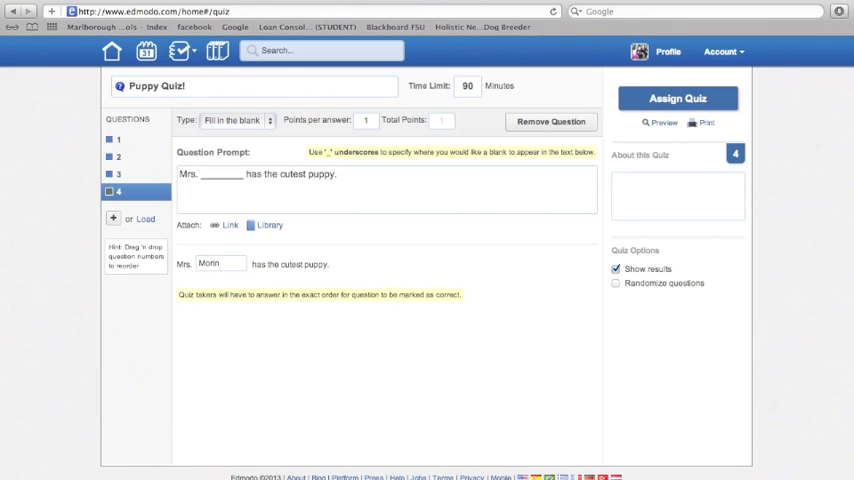
click(269, 225)
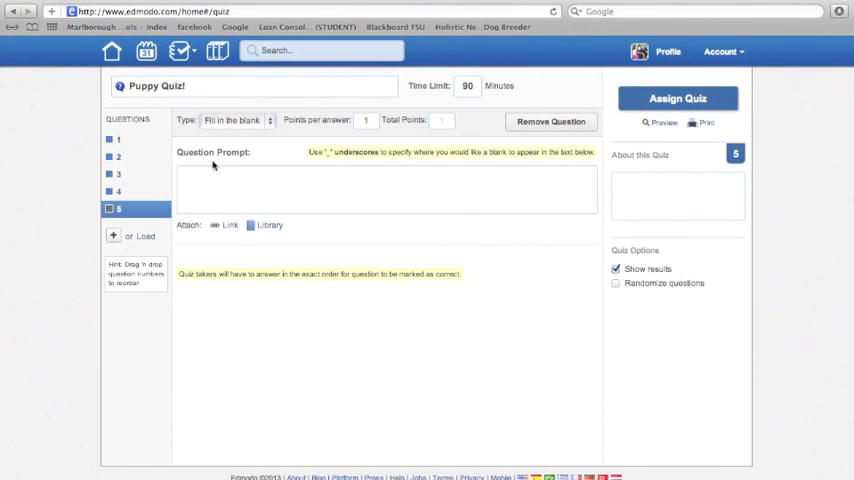
- Make question 5 a Matching question and clear its default instructions
click(236, 120)
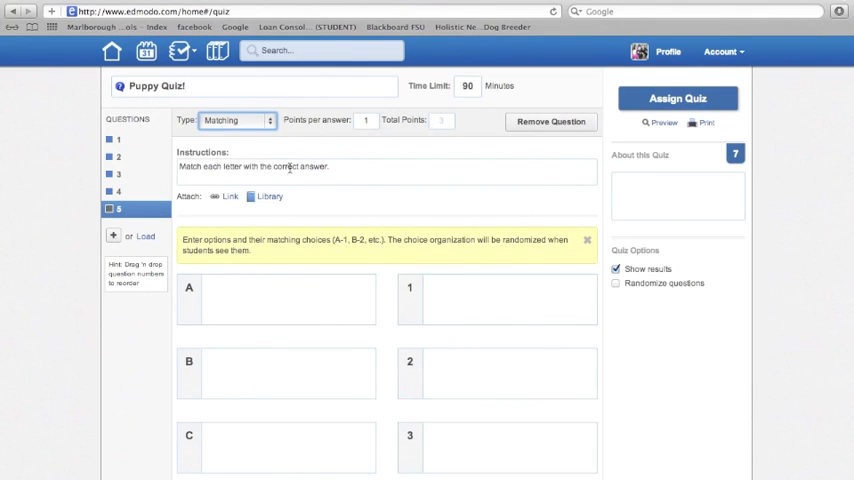
triple_click(252, 166)
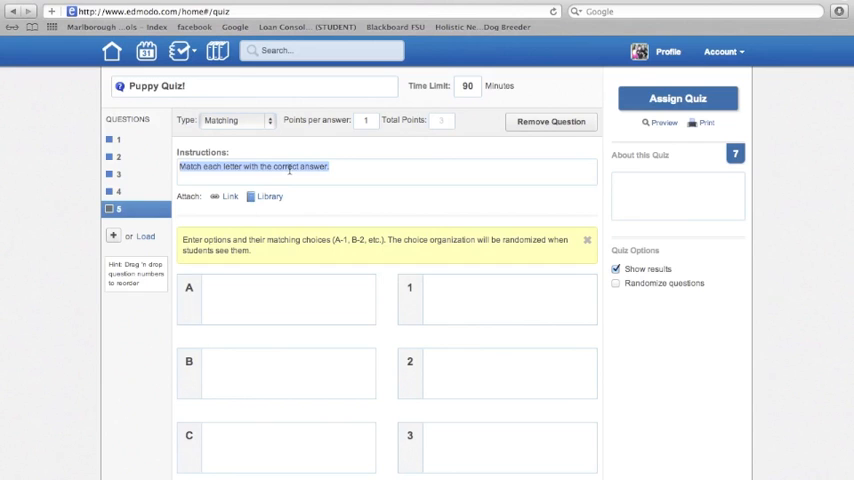
text(Mrs)
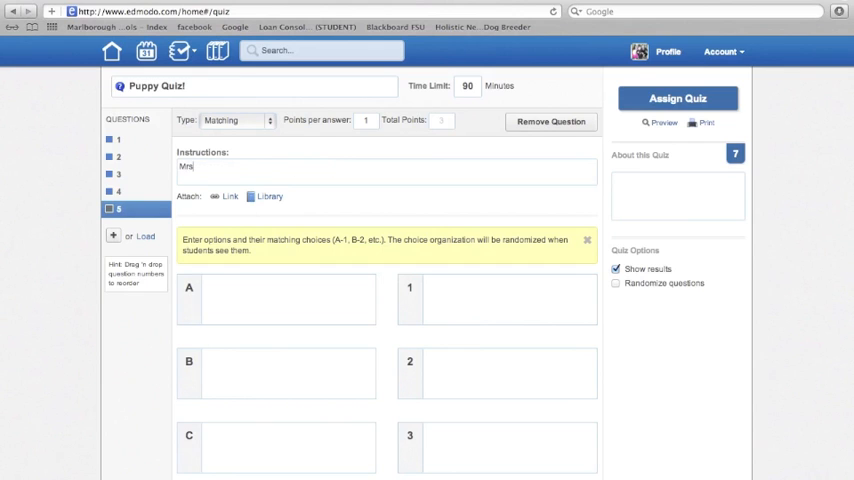
key(backspace)
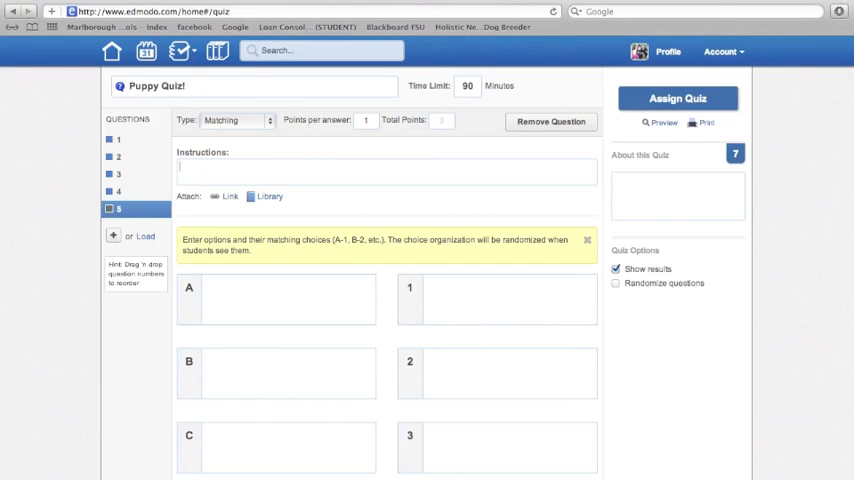
mouse_move(418, 149)
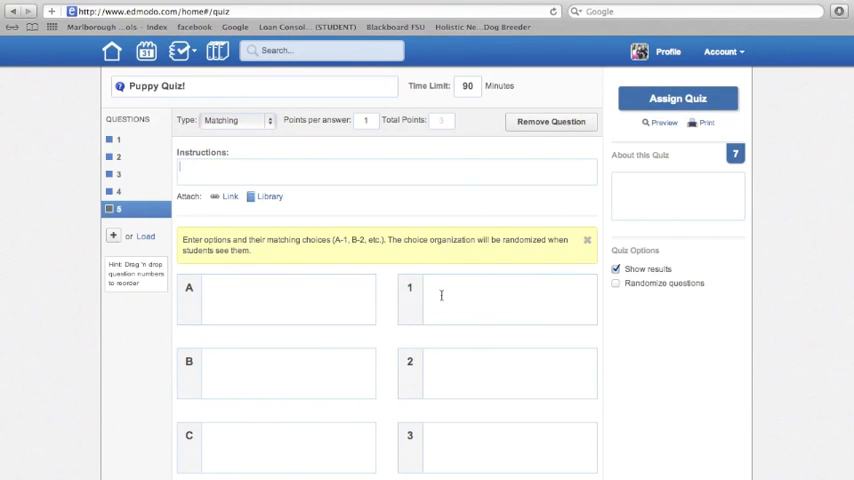
mouse_move(527, 210)
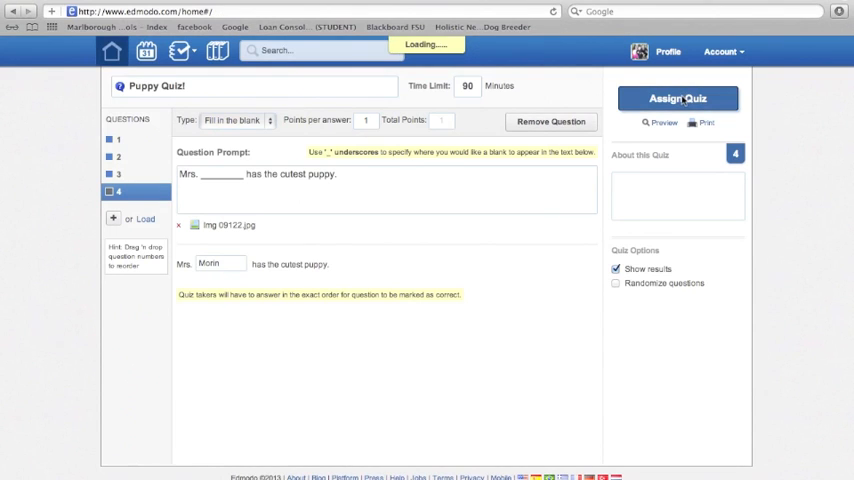
- Assign the Puppy Quiz to the ELD1 group with a May 3 due date
click(677, 98)
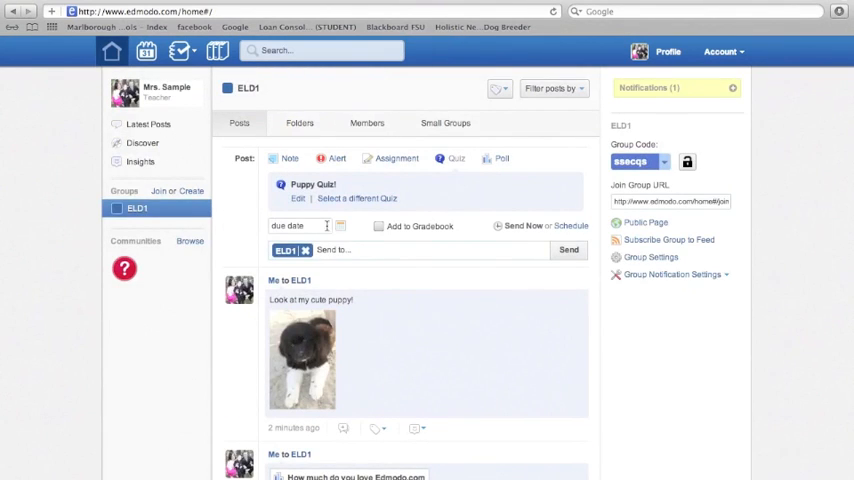
click(340, 225)
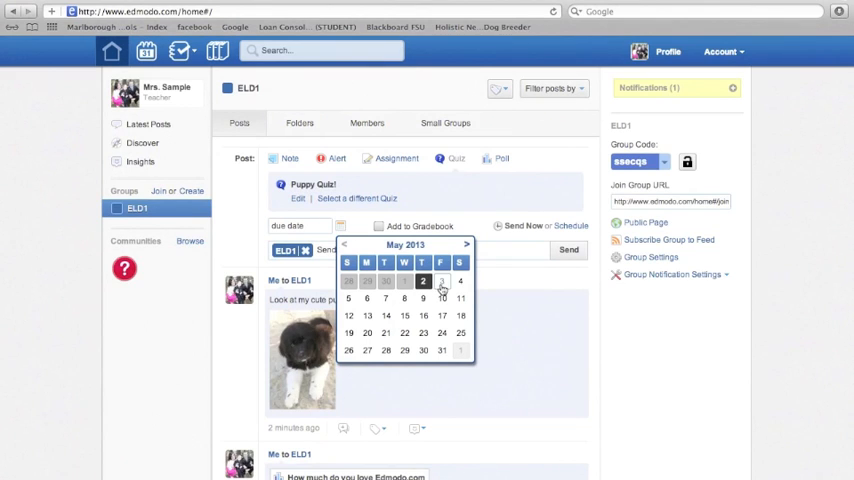
click(441, 281)
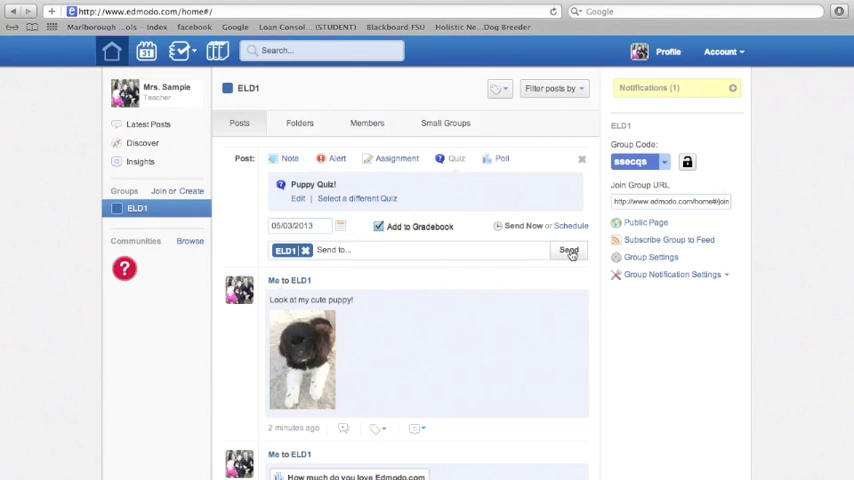
click(568, 250)
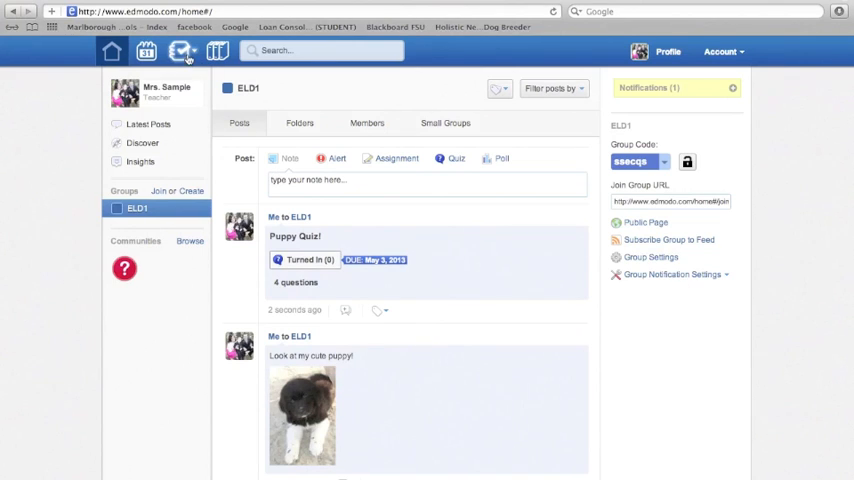
mouse_move(146, 51)
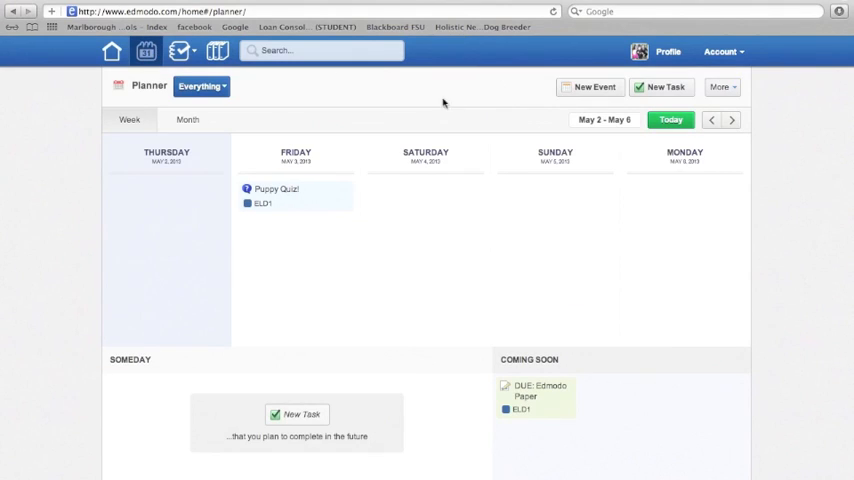
- Switch the planner to the May 2013 Month view
click(187, 120)
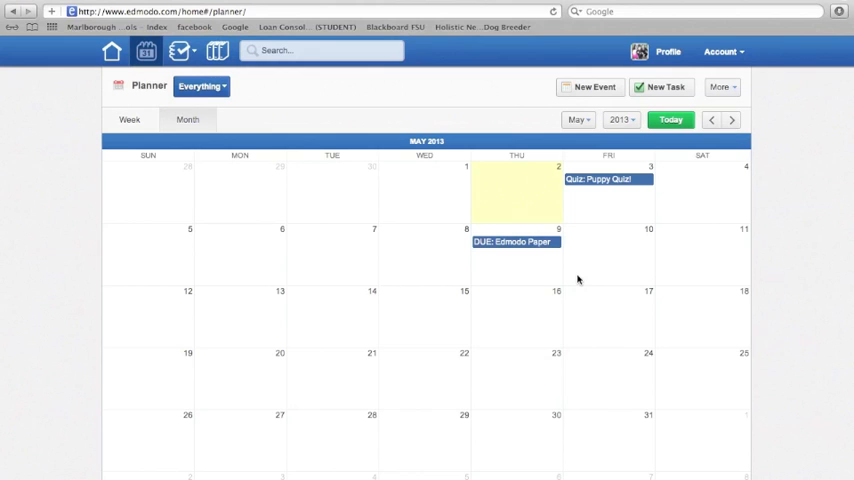
mouse_move(478, 391)
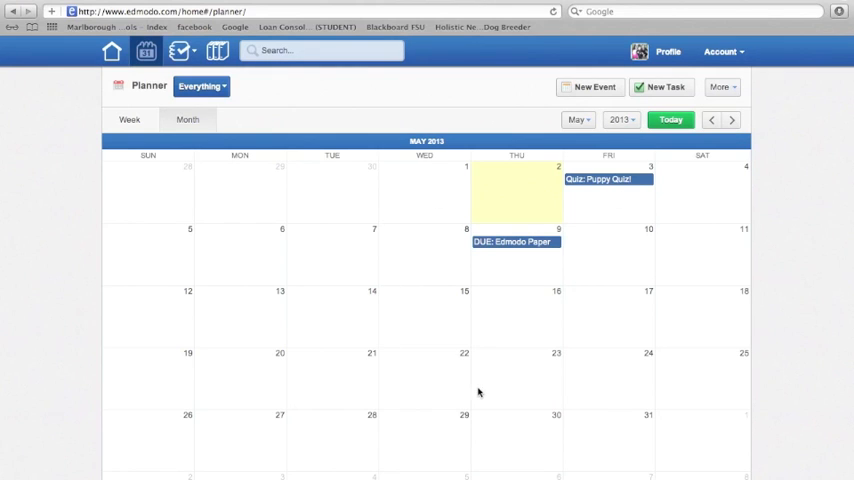
mouse_move(293, 205)
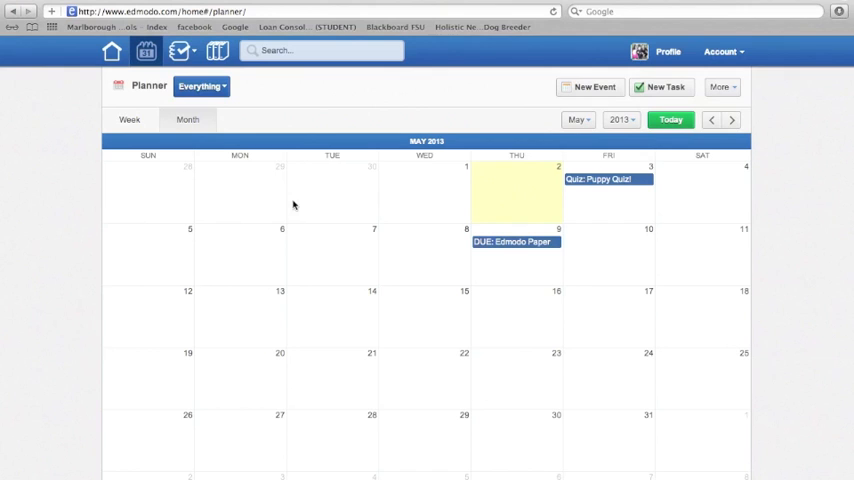
mouse_move(181, 51)
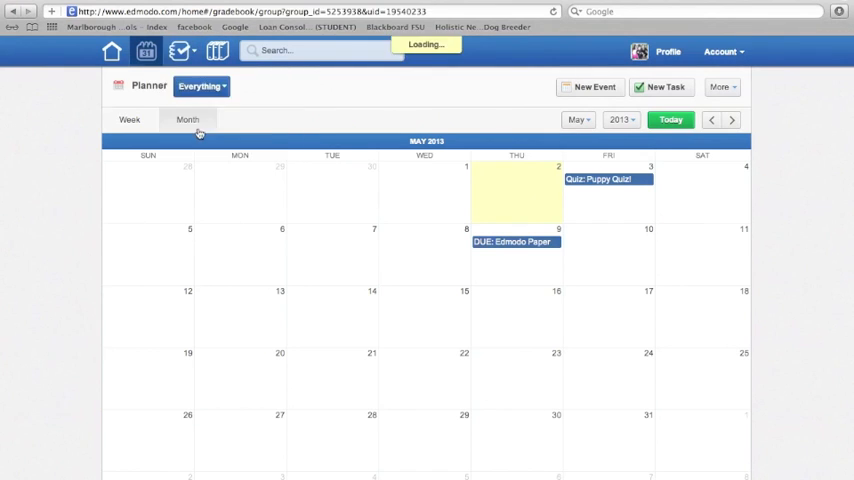
- View the ELD1 progress page, then go back to the group's posts
click(217, 51)
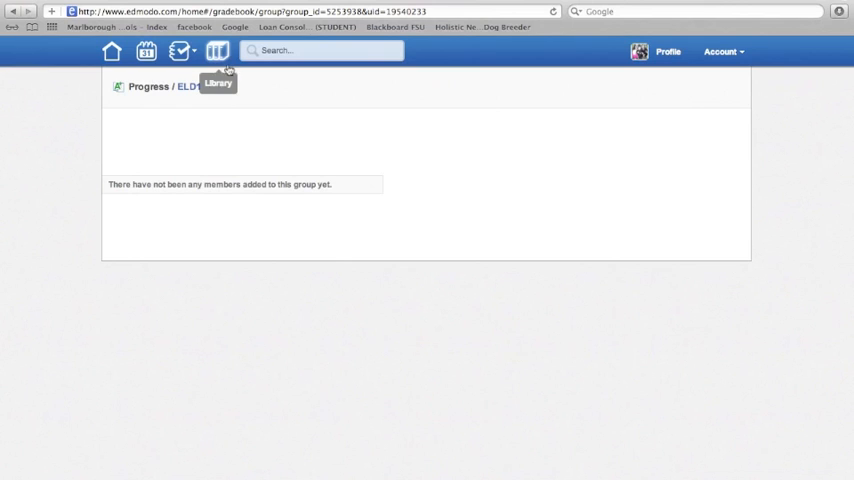
click(217, 51)
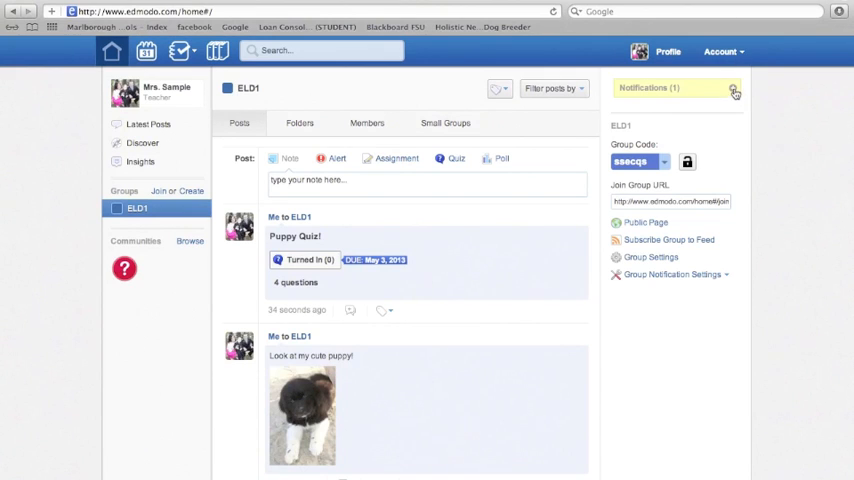
- Expand Notifications and view the new 'Quiz Tomorrow!' alert
click(731, 88)
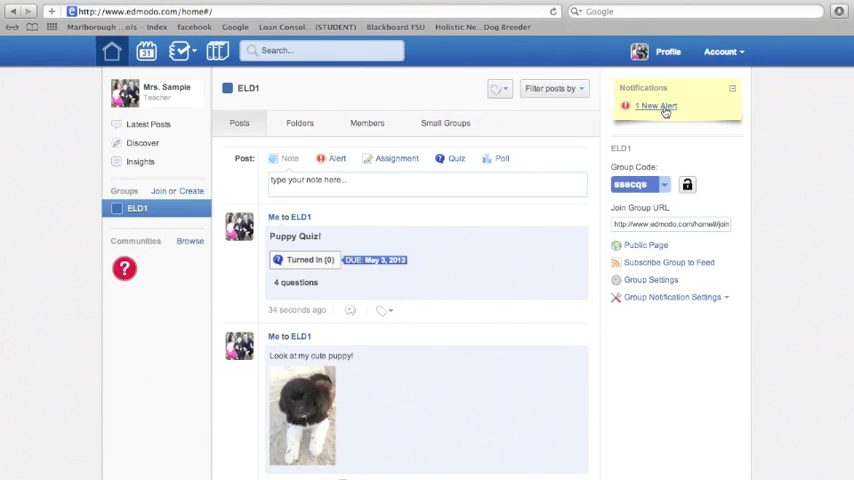
click(655, 106)
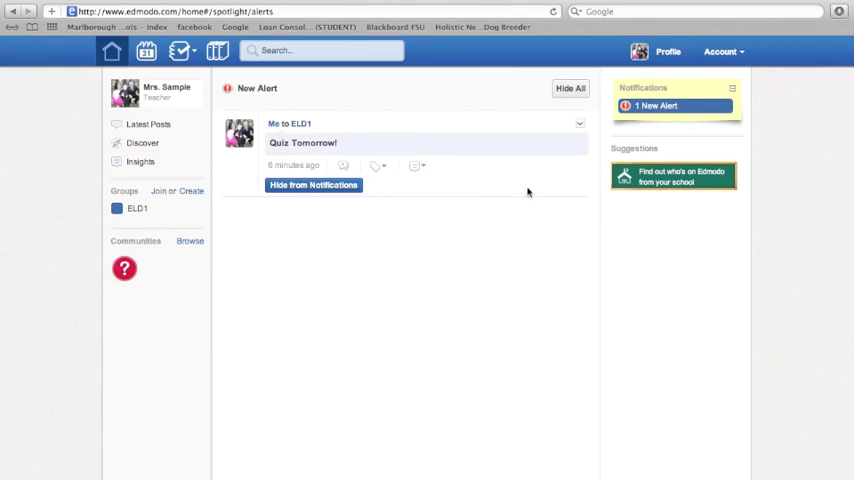